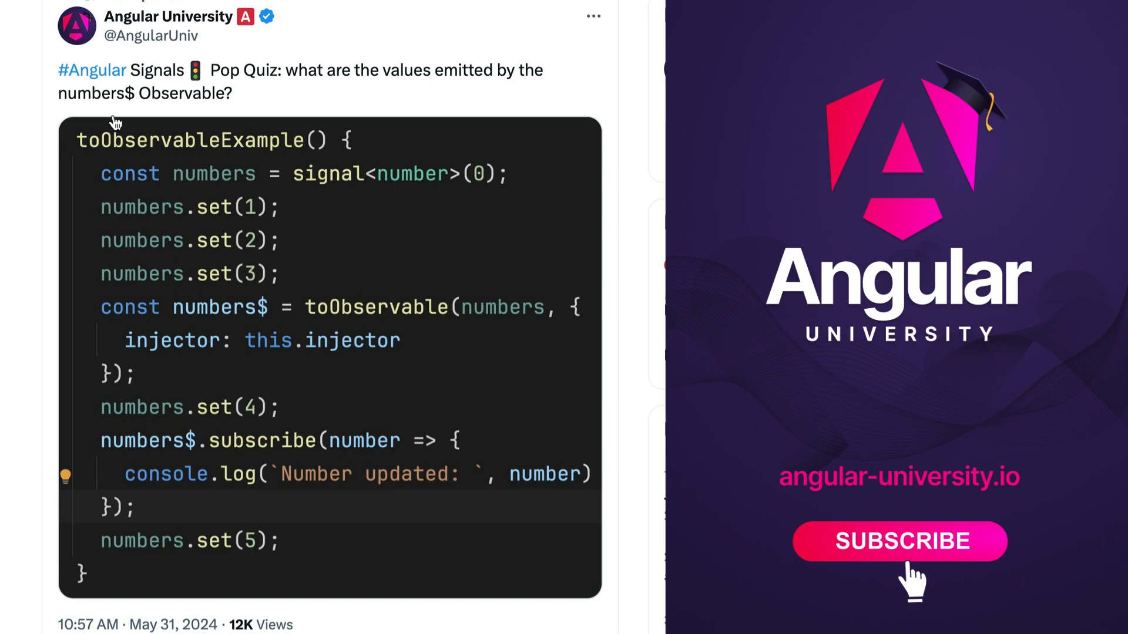
{"action": "mouse_move", "coordinate": [540, 31]}
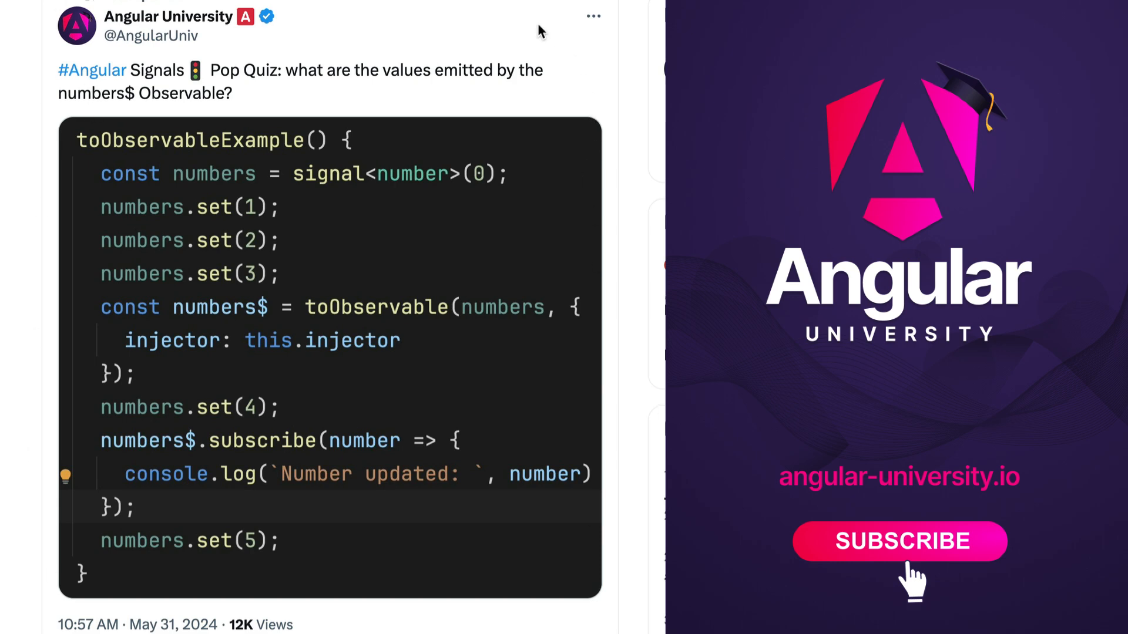
{"action": "mouse_move", "coordinate": [260, 338]}
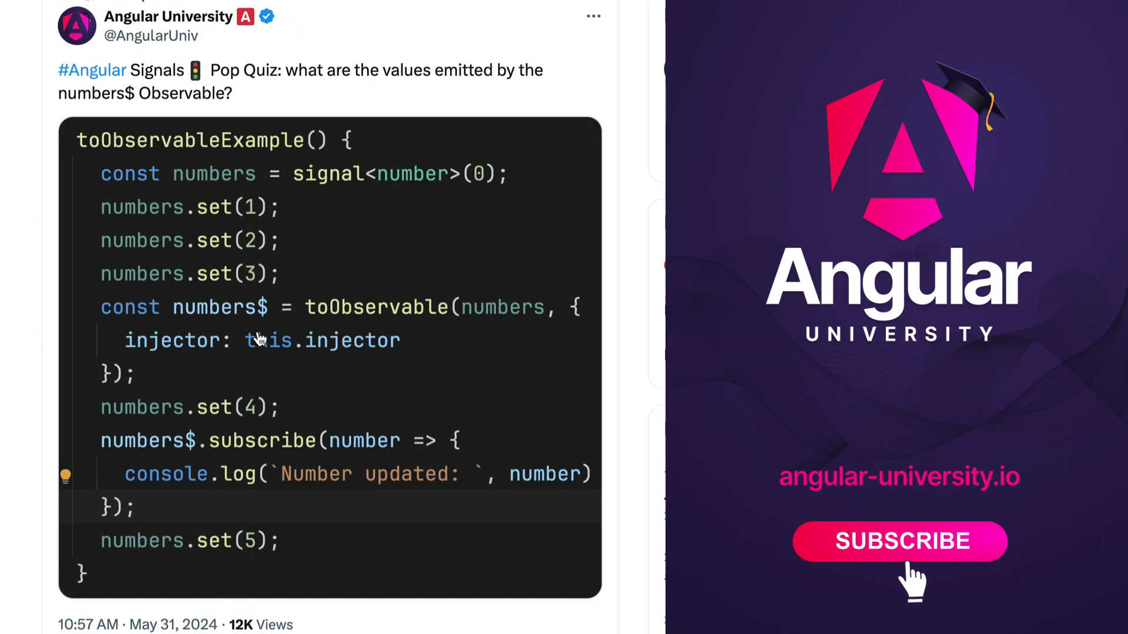
{"action": "mouse_move", "coordinate": [275, 580]}
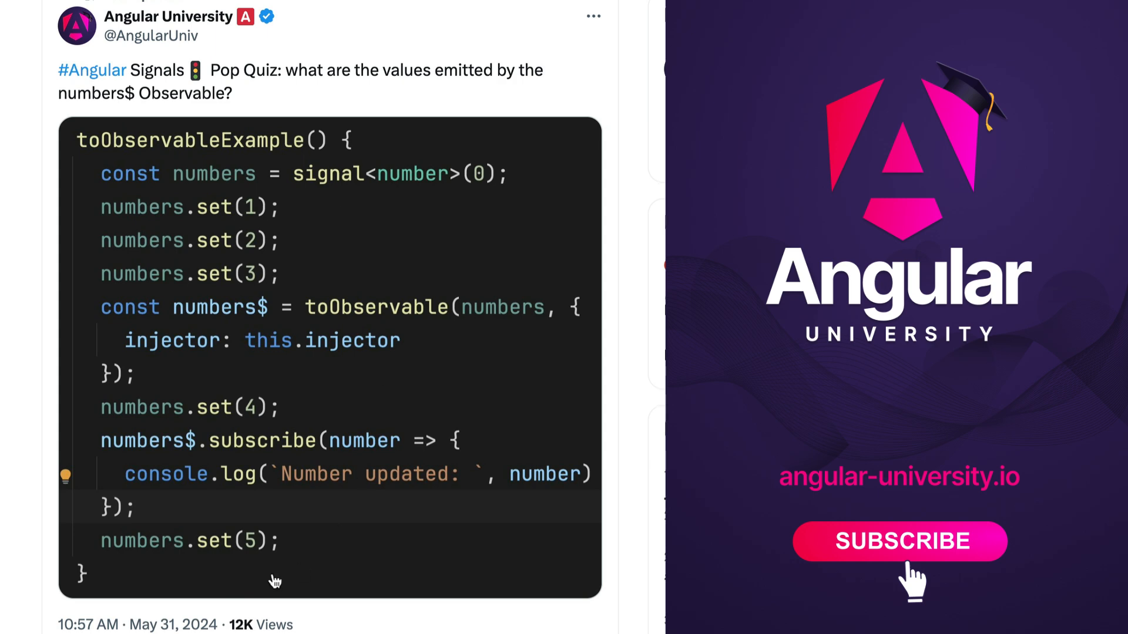
{"action": "mouse_move", "coordinate": [149, 446]}
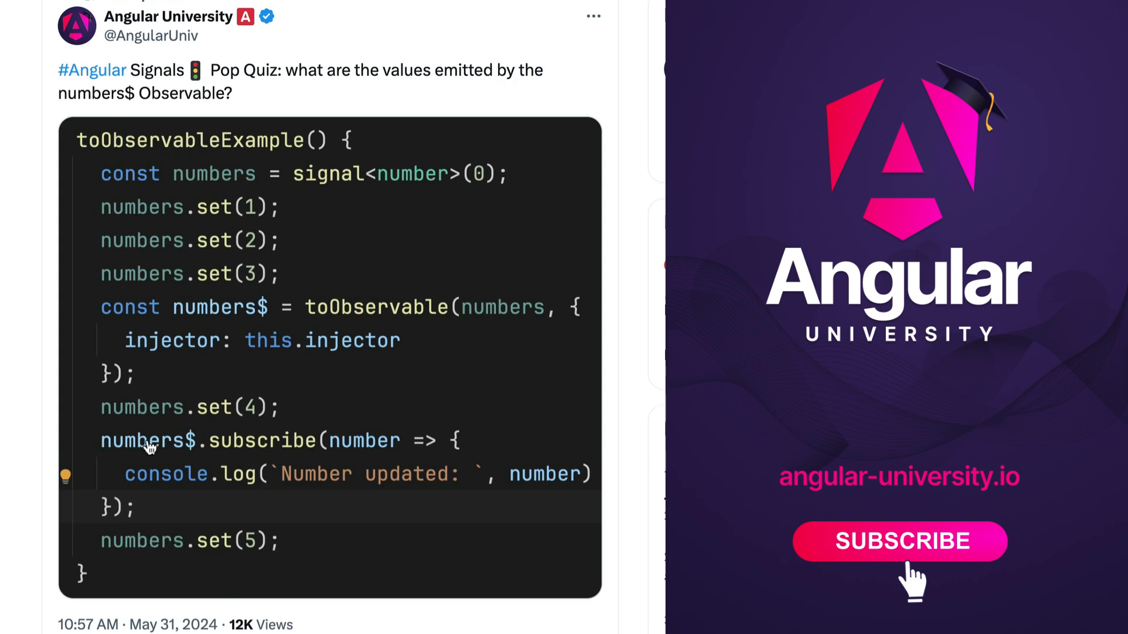
{"action": "mouse_move", "coordinate": [252, 455]}
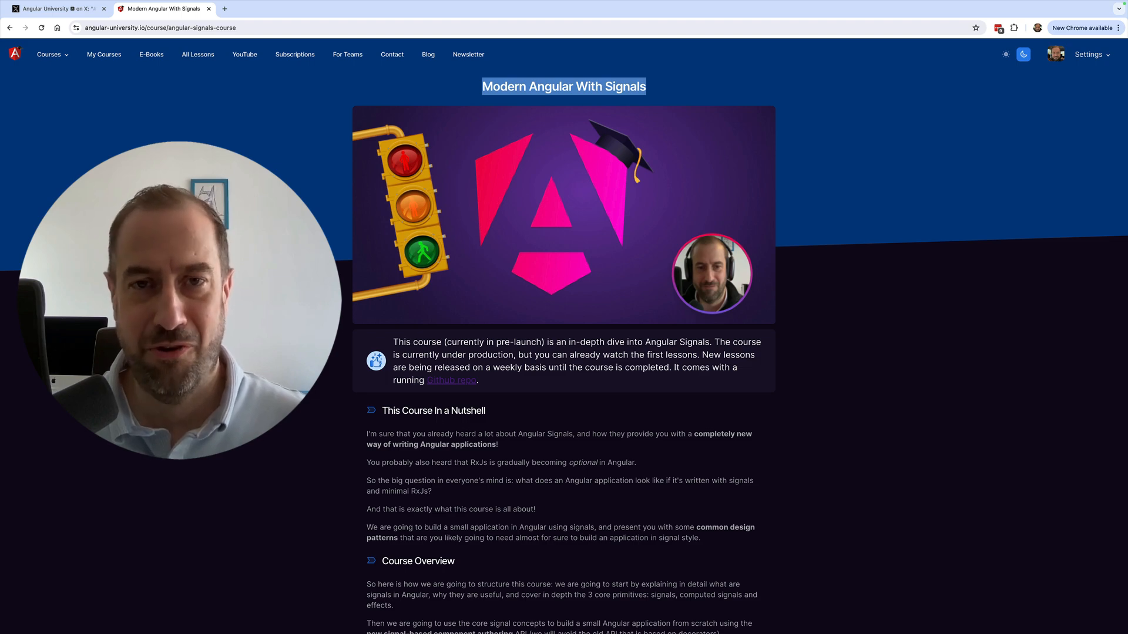
Go to My Courses and enter the Modern Angular With Signals course
{"action": "scroll", "scroll_direction": "down", "scroll_amount": 3}
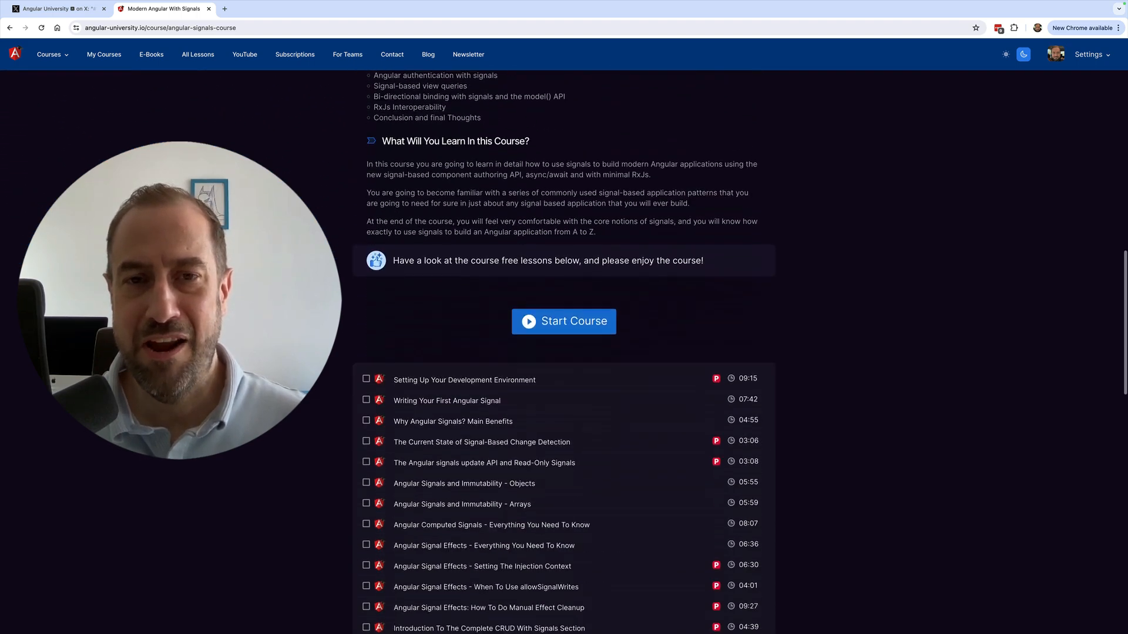
{"action": "scroll", "scroll_direction": "down", "scroll_amount": 3}
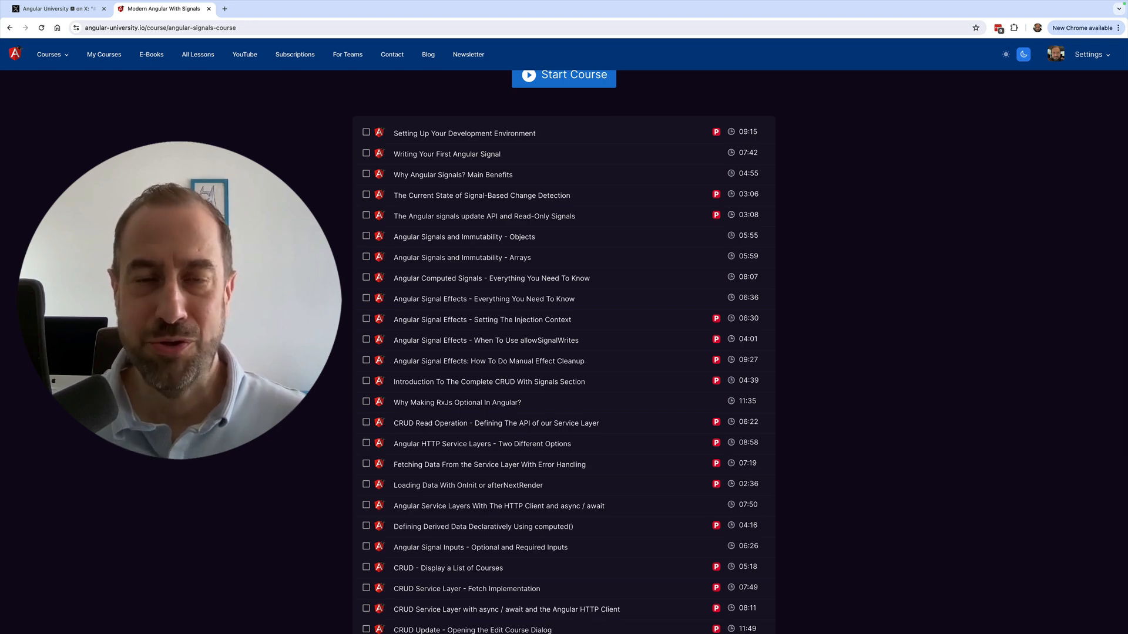
{"action": "scroll", "scroll_direction": "down", "scroll_amount": 3}
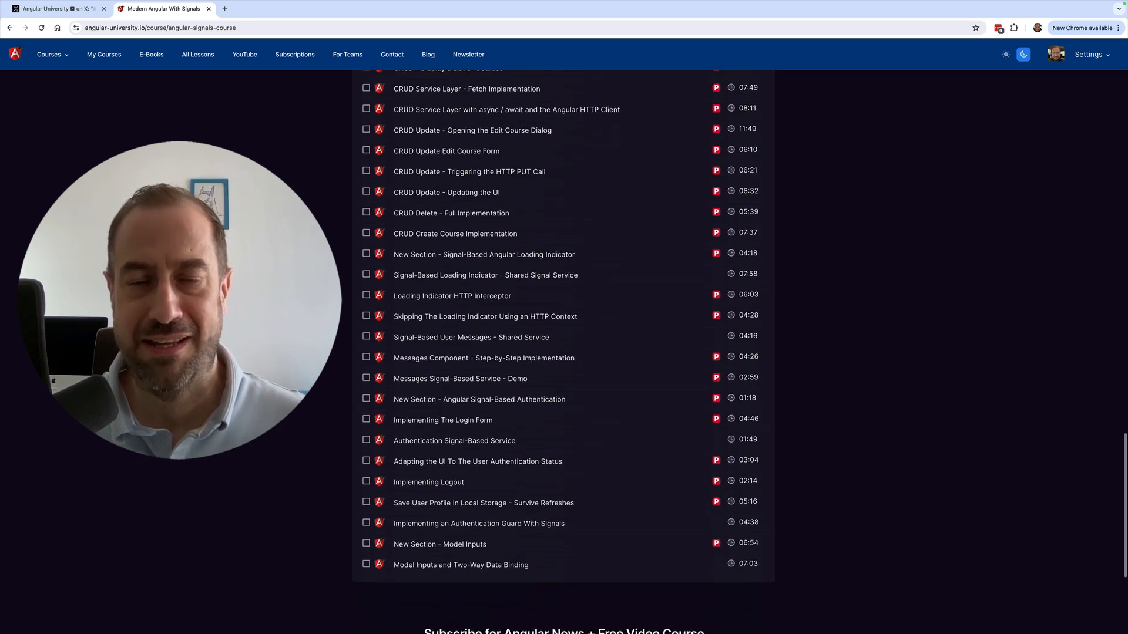
{"action": "scroll", "scroll_direction": "down", "scroll_amount": 3}
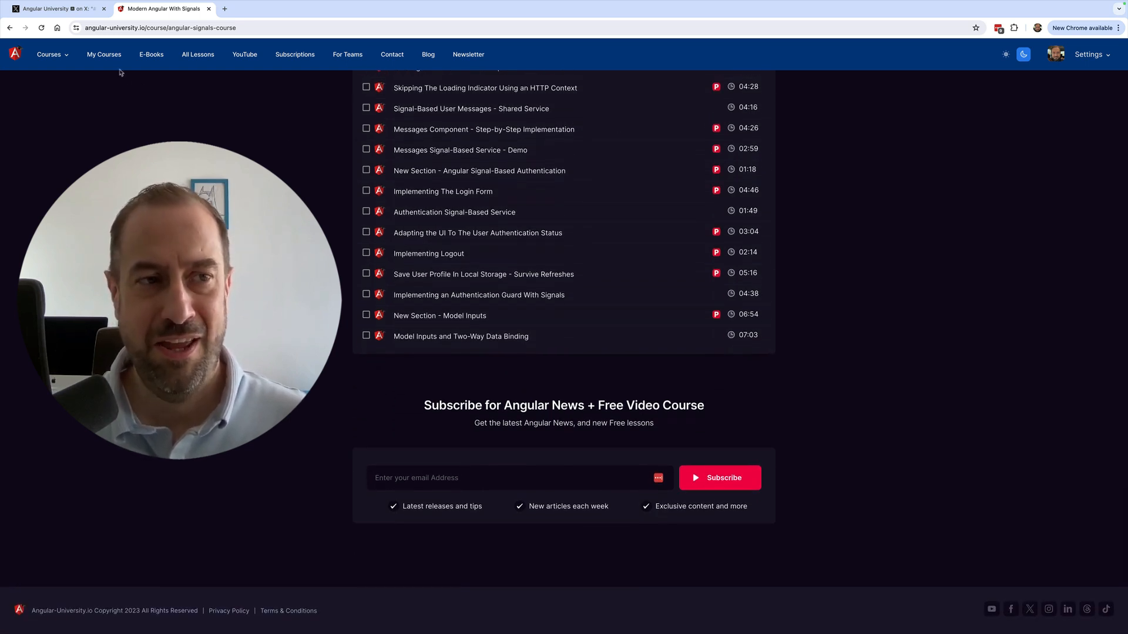
{"action": "left_click", "coordinate": [103, 54]}
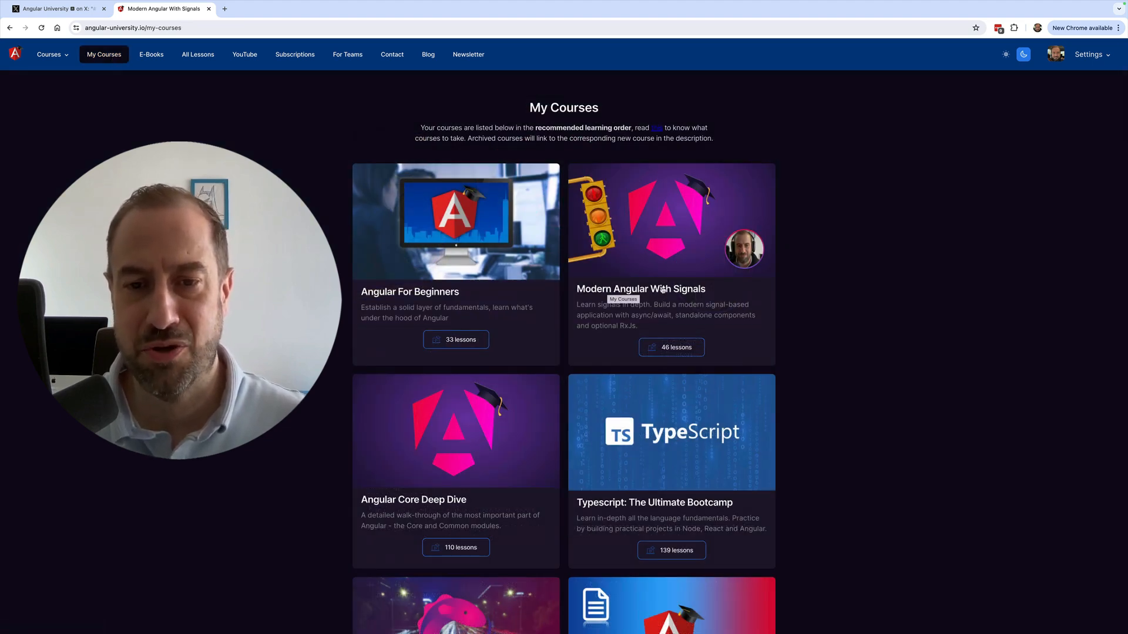
{"action": "left_click", "coordinate": [639, 289]}
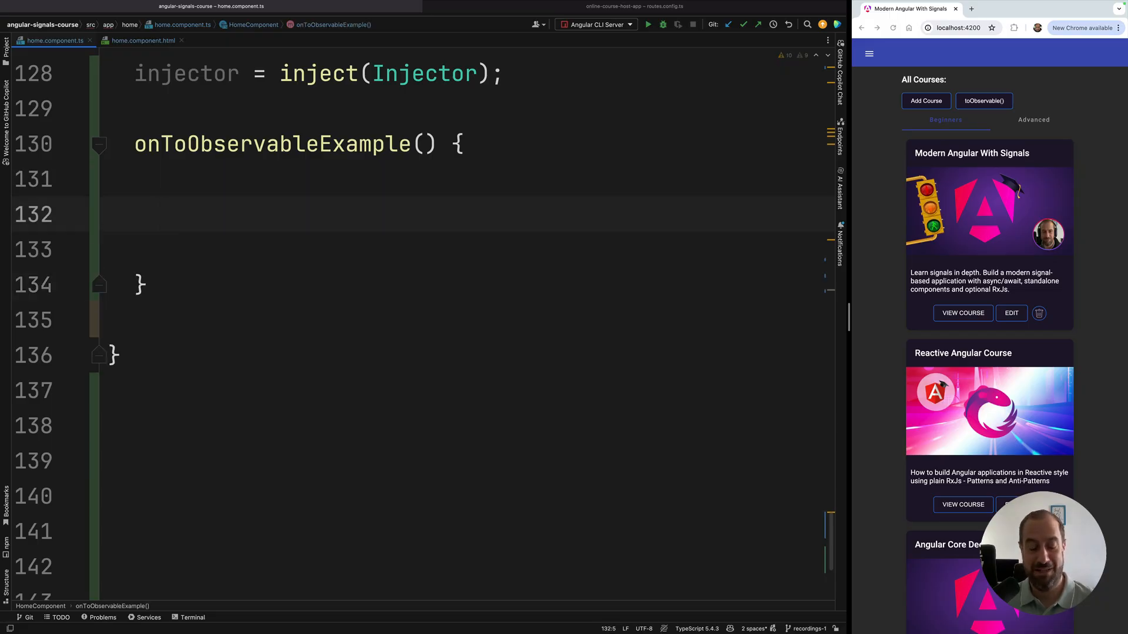
Write const numbers = signal(0); inside onToObservableExample
{"action": "type", "text": "const"}
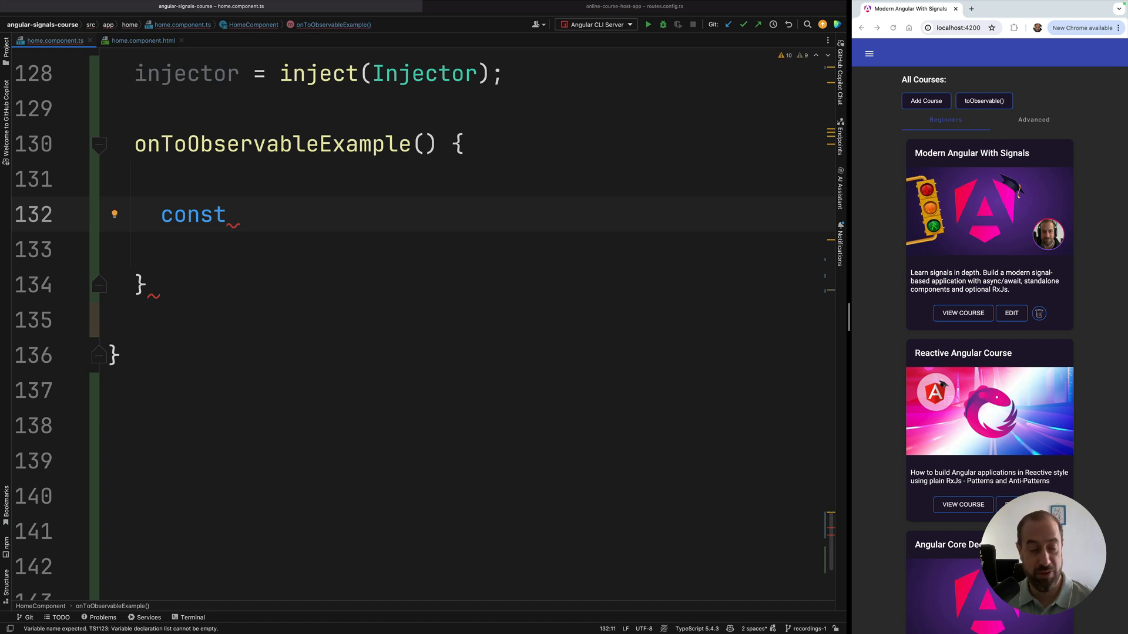
{"action": "type", "text": "numbers ="}
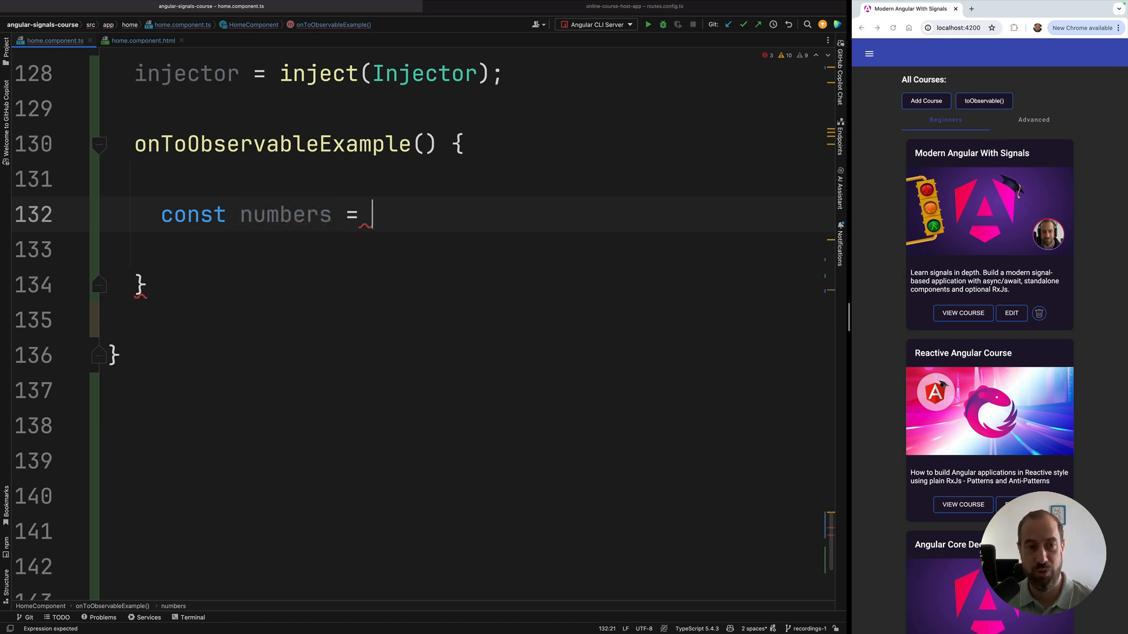
{"action": "type", "text": "signal"}
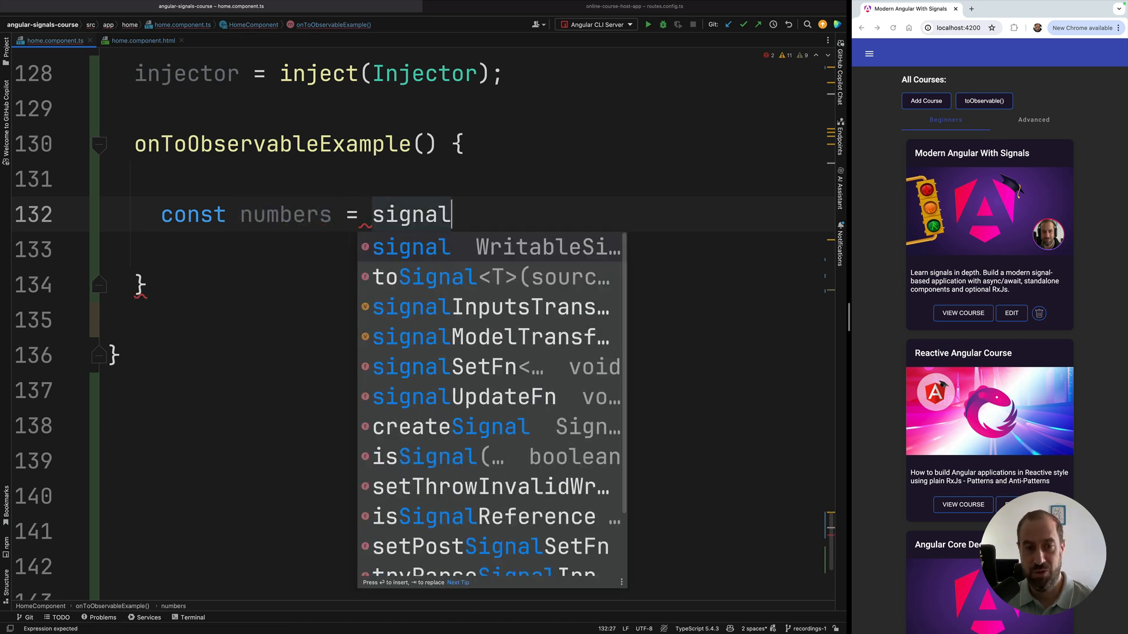
{"action": "key", "text": "Escape"}
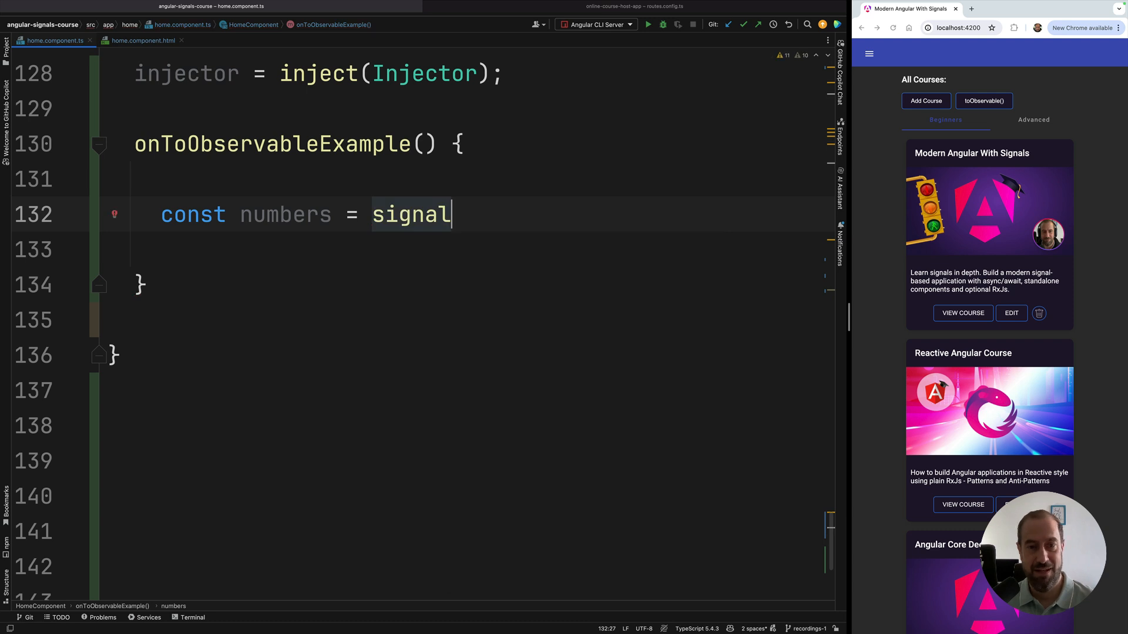
{"action": "type", "text": "()"}
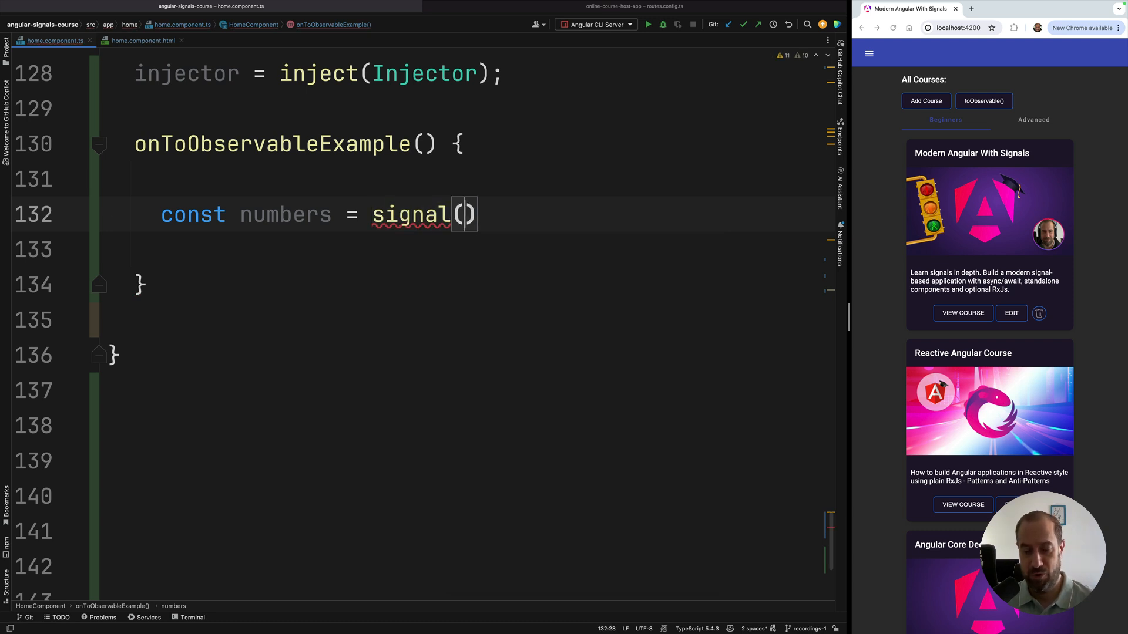
{"action": "type", "text": "0;"}
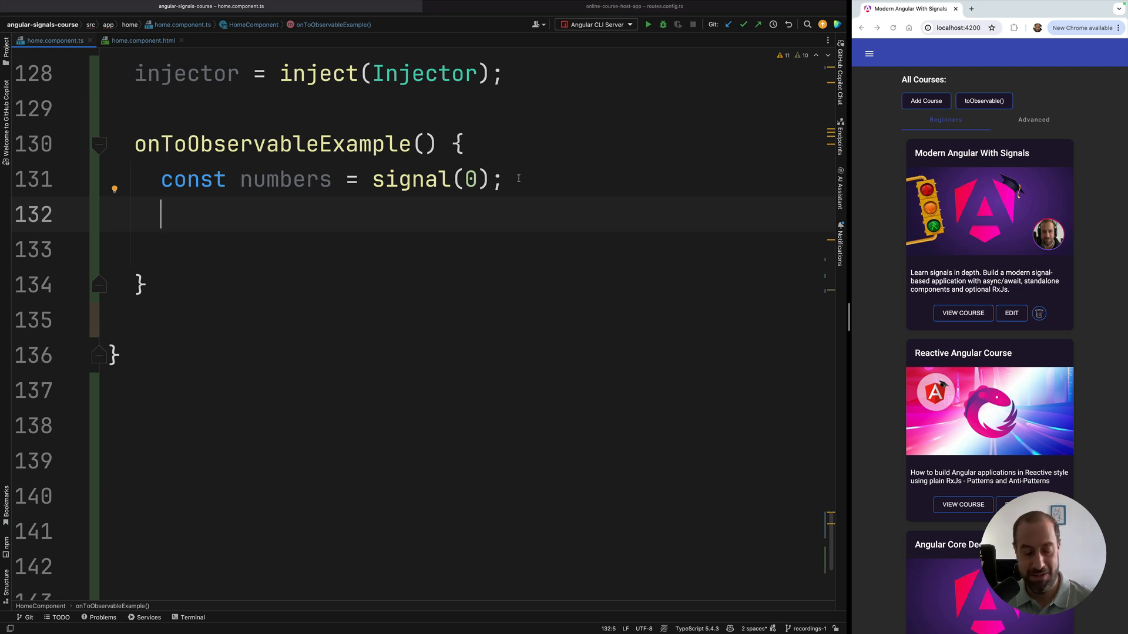
Write const numbers$ = toObservable(numbers, { injector: this.injector });
{"action": "type", "text": "const numbers"}
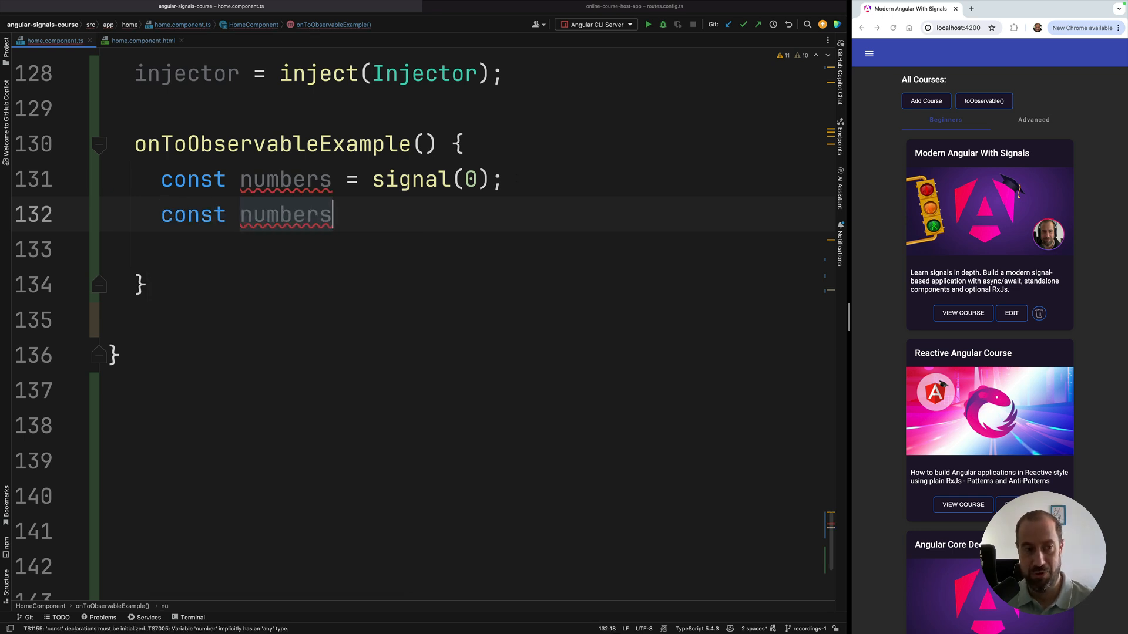
{"action": "type", "text": "$ = toObservable(numbers, {"}
{"action": "left_click", "coordinate": [479, 249]}
{"action": "type", "text": "injector:"}
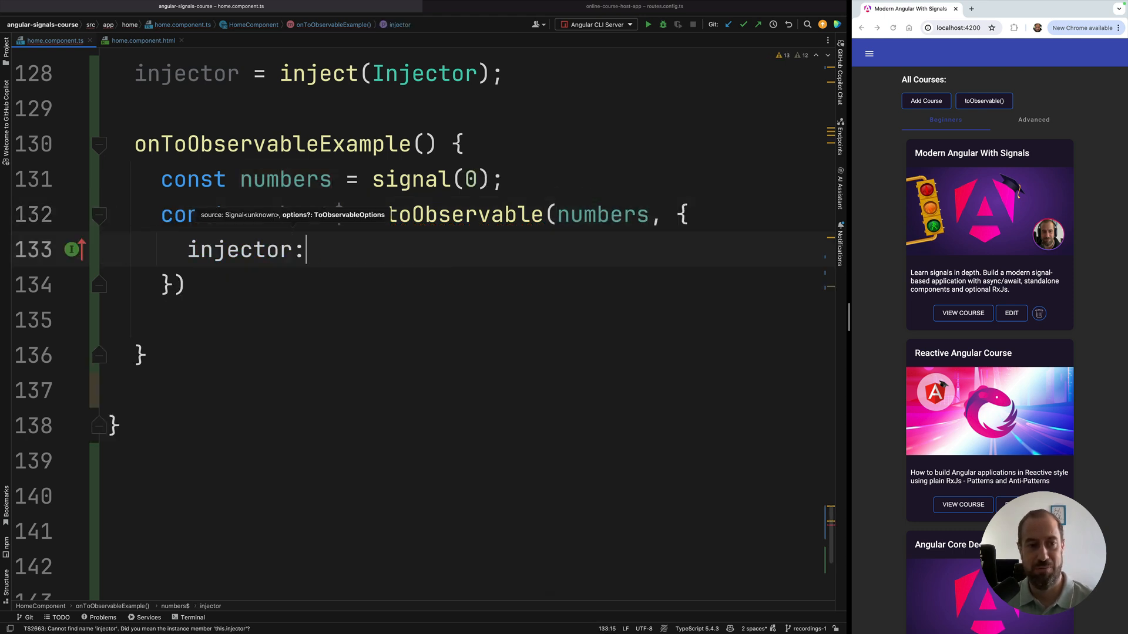
{"action": "type", "text": "this."}
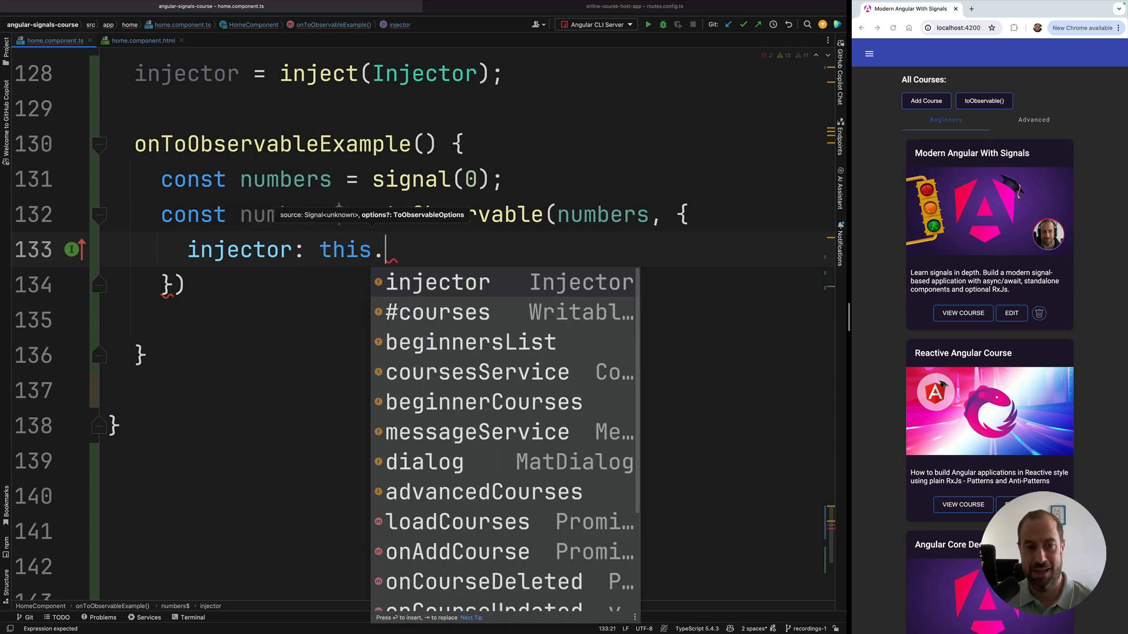
{"action": "left_click", "coordinate": [437, 281]}
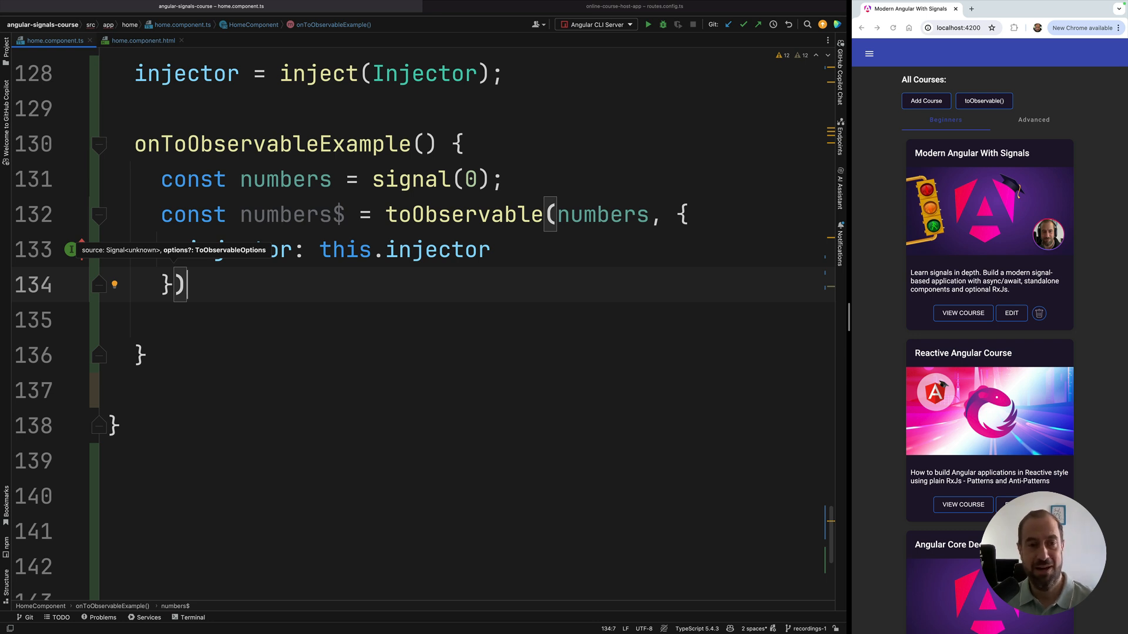
{"action": "double_click", "coordinate": [463, 213]}
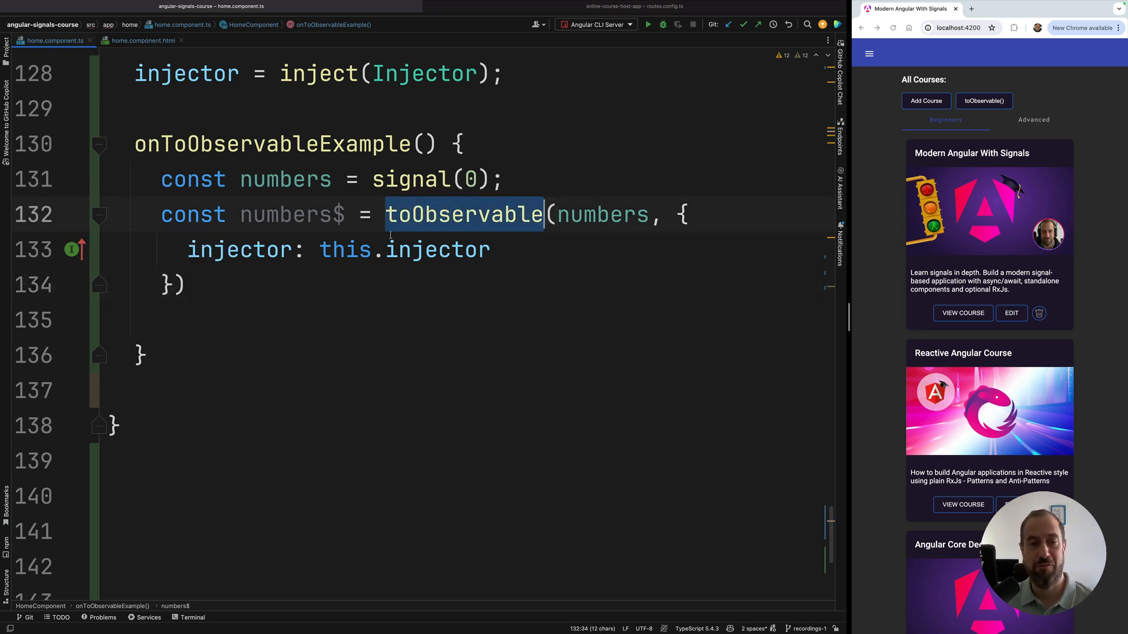
{"action": "type", "text": ";"}
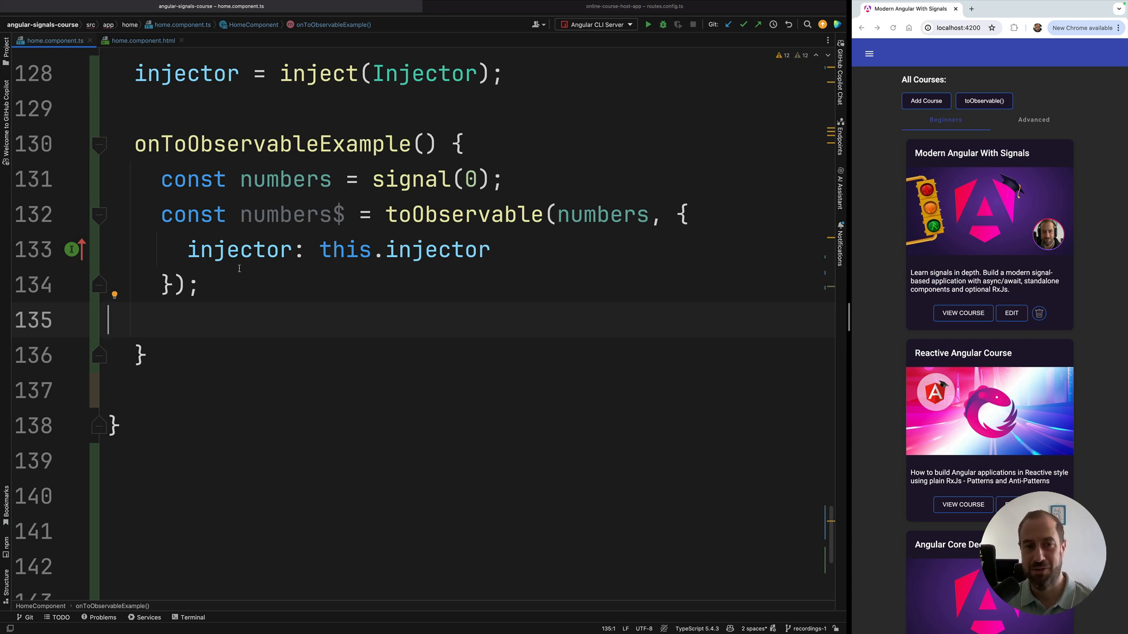
{"action": "double_click", "coordinate": [463, 214]}
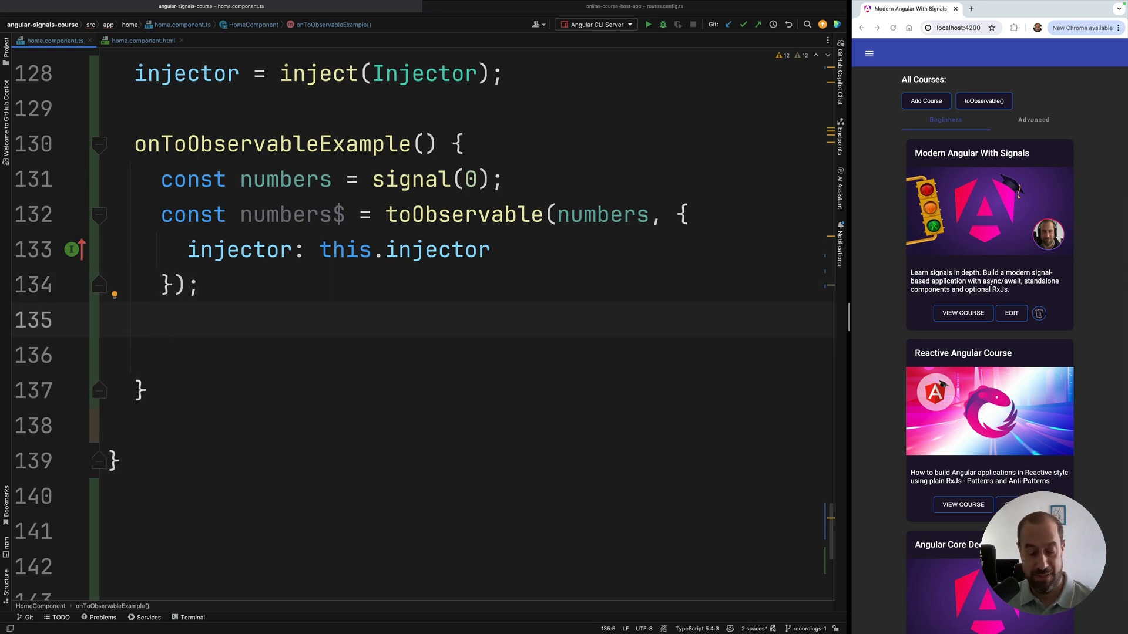
Write numbers$.subscribe(val => { console.log(`numbers$: `, val) })
{"action": "type", "text": "numbers$.subscribe("}
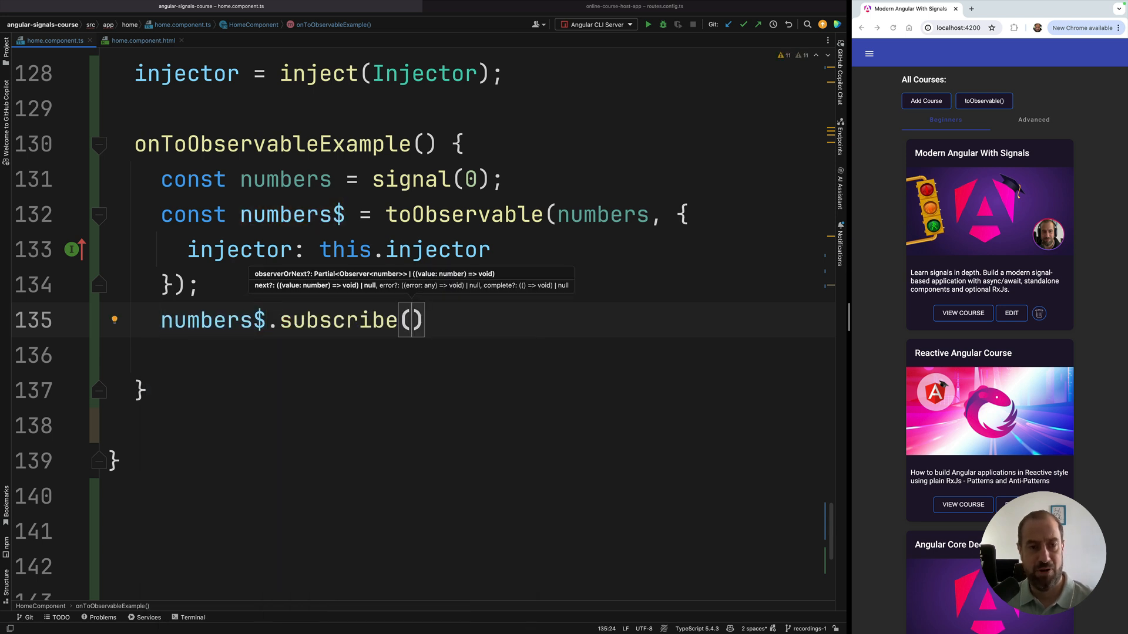
{"action": "type", "text": "nnu"}
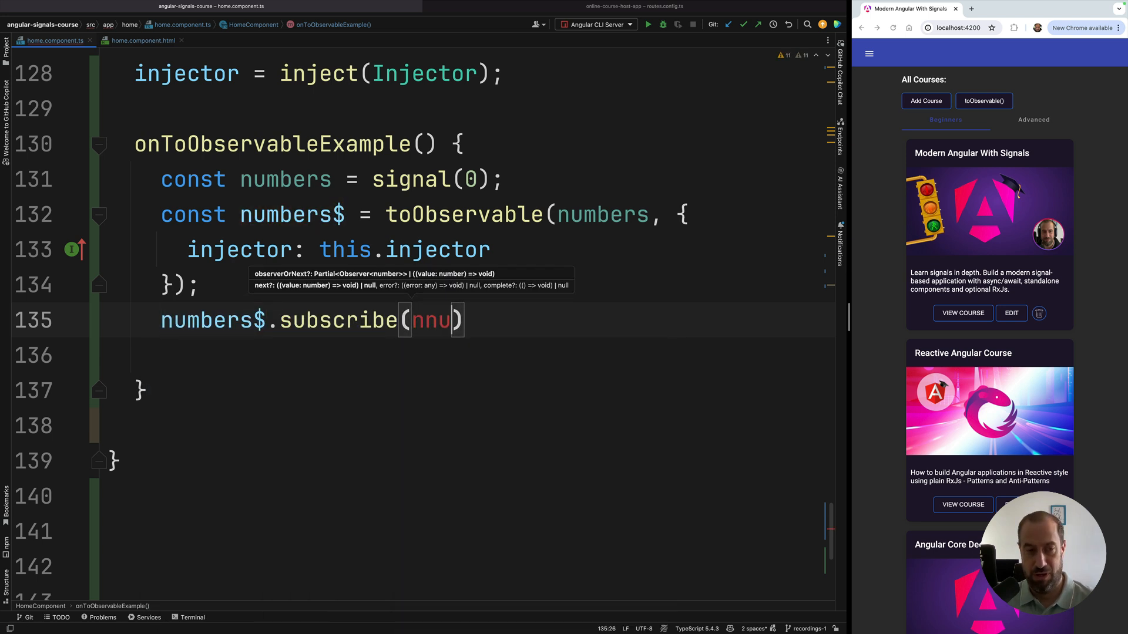
{"action": "type", "text": "numn"}
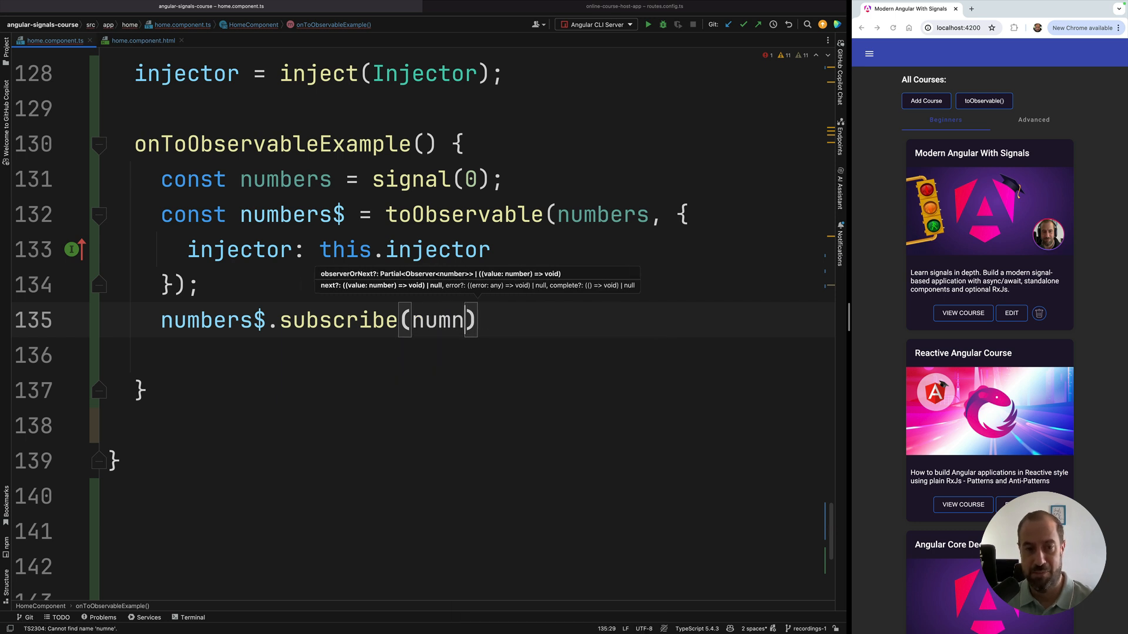
{"action": "type", "text": "val => {"}
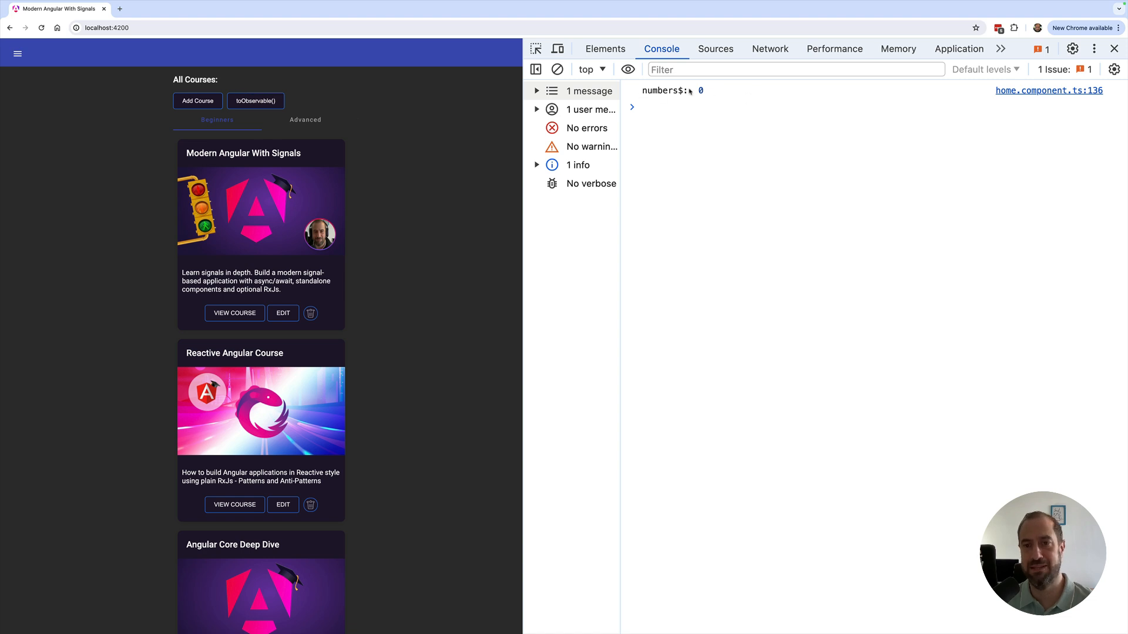
{"action": "mouse_move", "coordinate": [477, 114]}
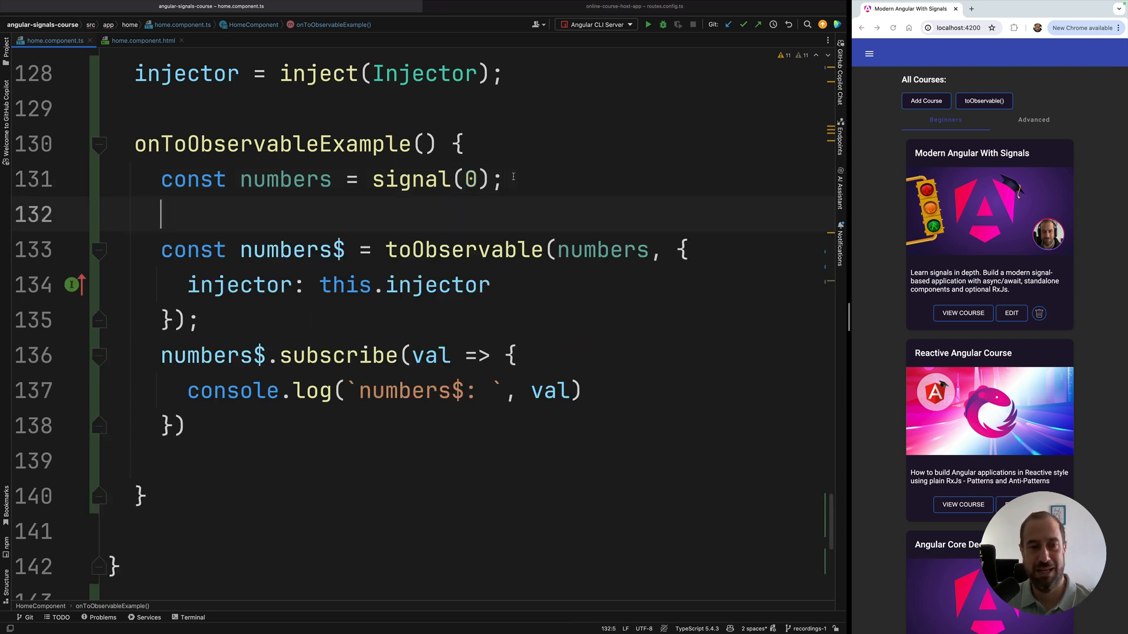
Add numbers.set(1), set(2) and set(3) calls above the toObservable declaration
{"action": "type", "text": "number.s"}
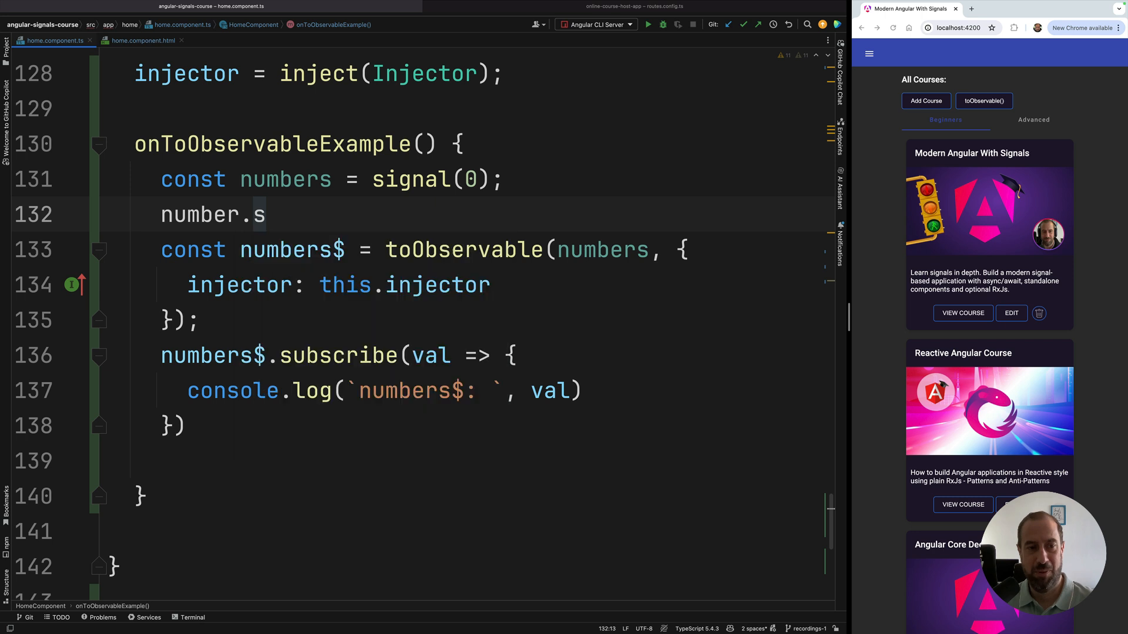
{"action": "type", "text": "et(1)"}
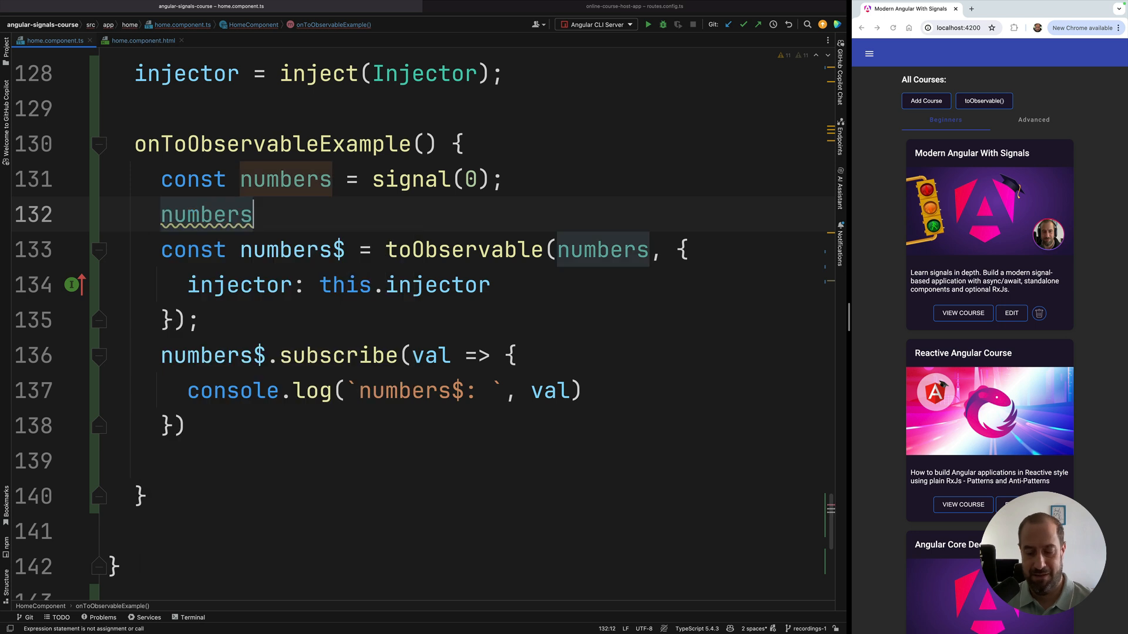
{"action": "type", "text": ".set(1)"}
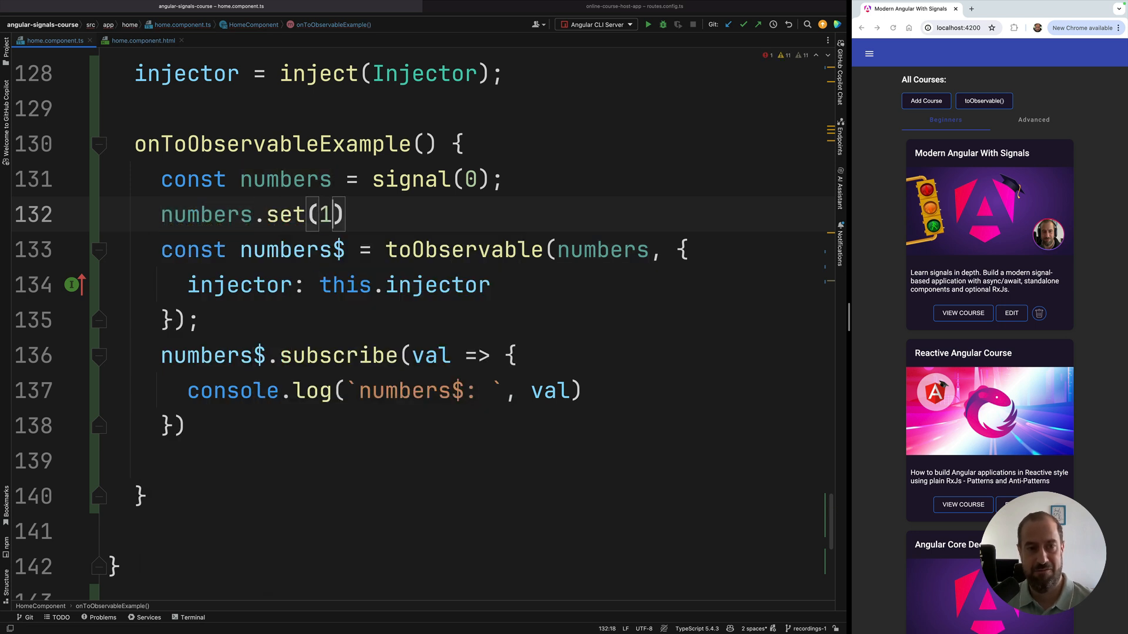
{"action": "type", "text": ";"}
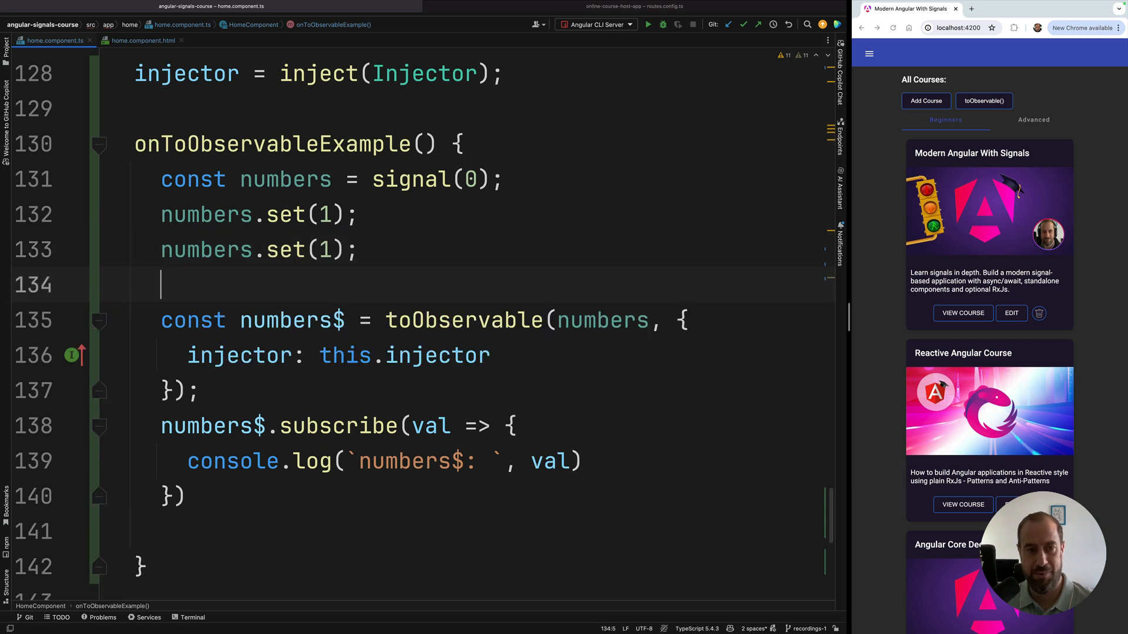
{"action": "type", "text": "numbers.set(1);"}
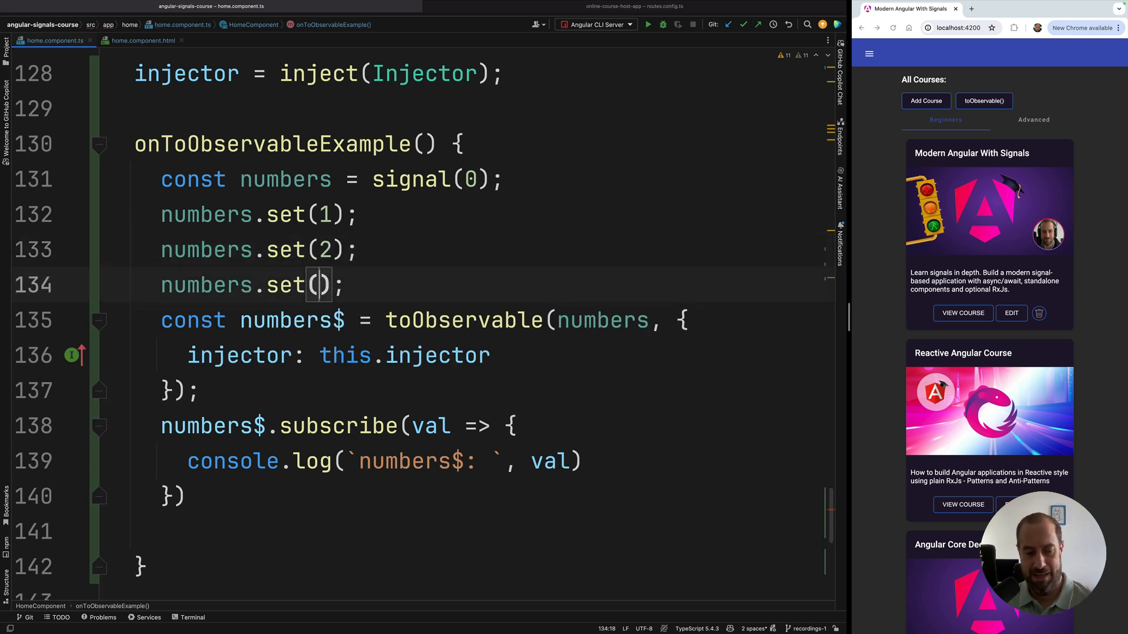
{"action": "type", "text": "3"}
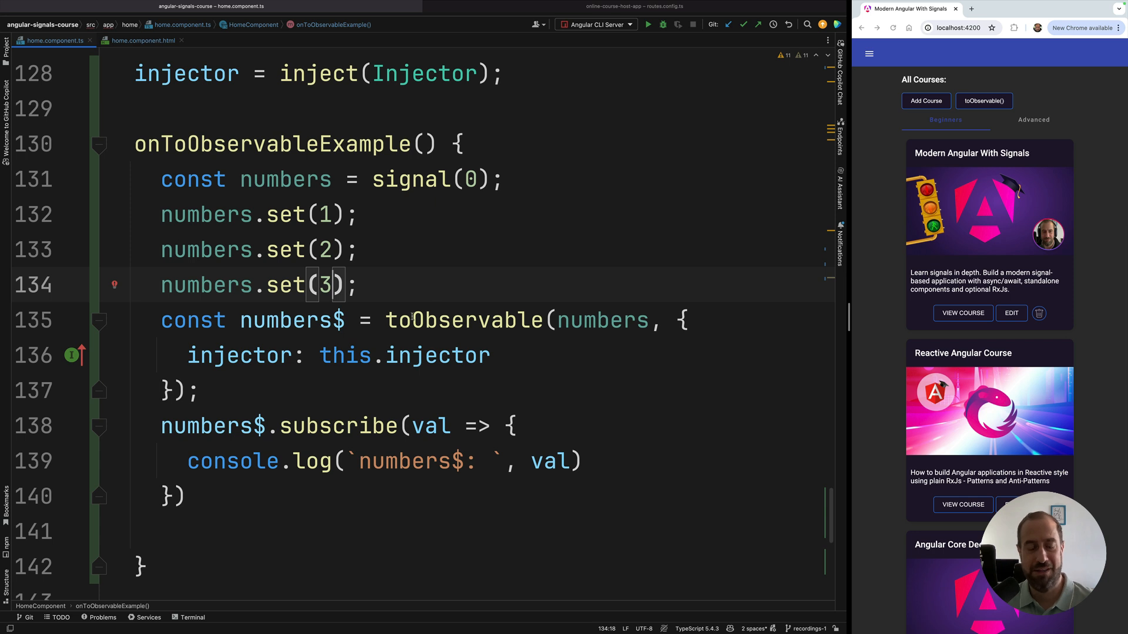
Add numbers.set(4) before the subscribe and numbers.set(5) after it
{"action": "key", "text": "enter"}
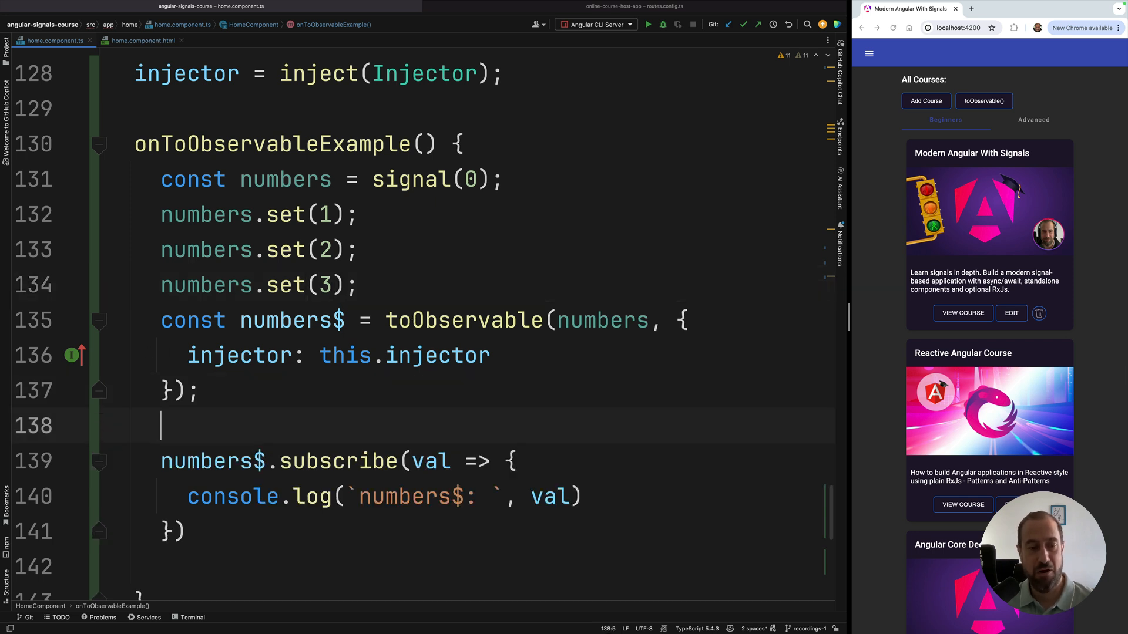
{"action": "type", "text": "numbers.set();"}
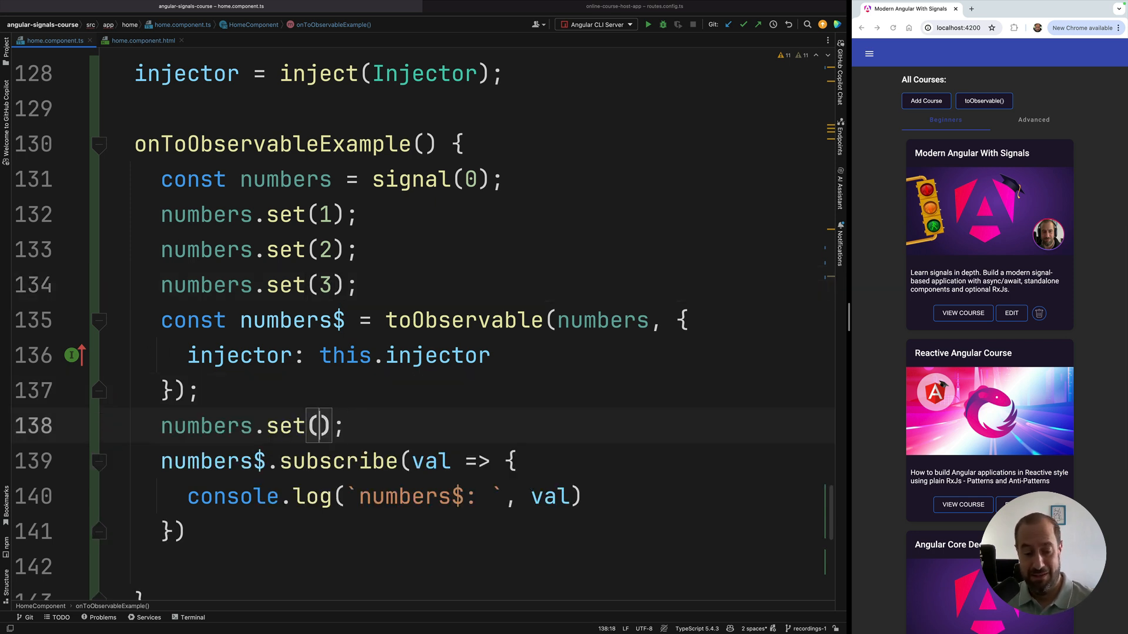
{"action": "type", "text": "4"}
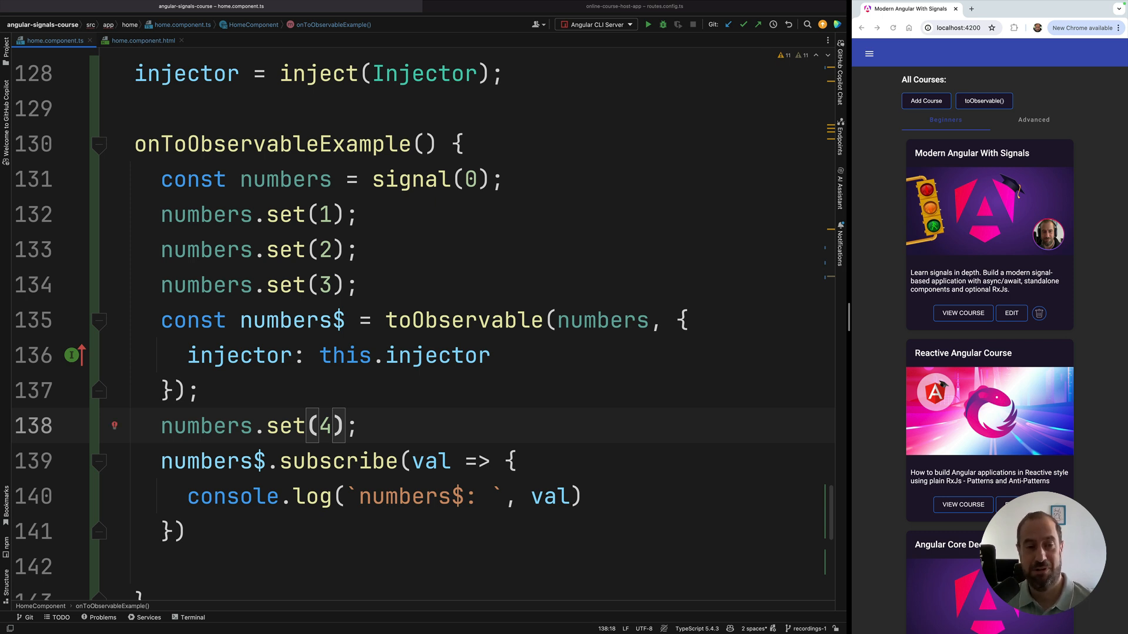
{"action": "scroll", "scroll_direction": "down", "scroll_amount": 3}
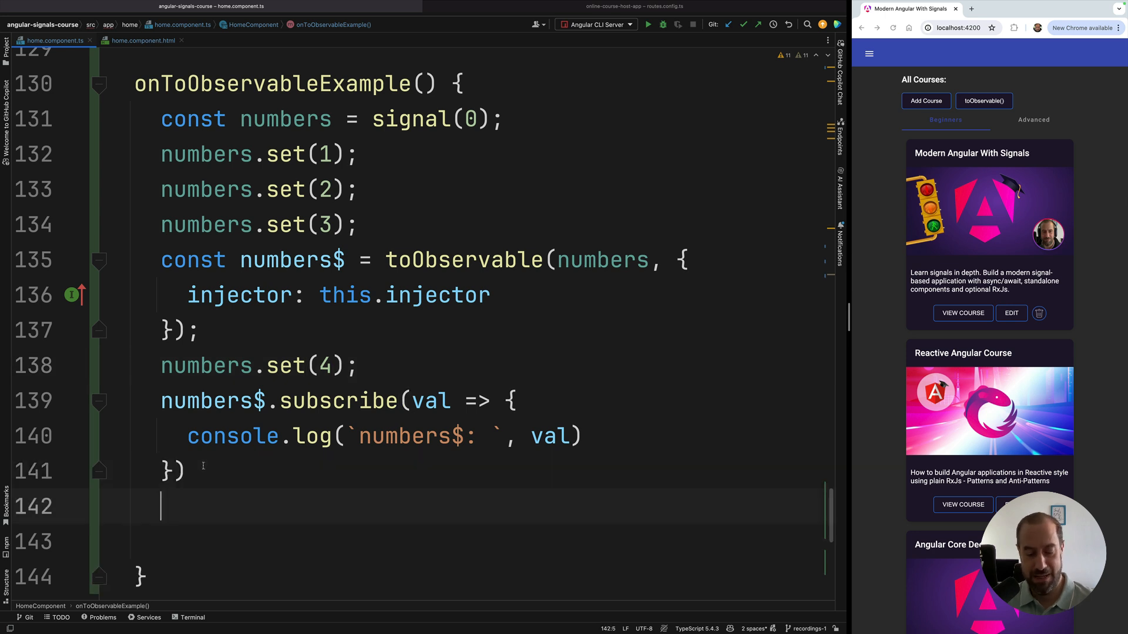
{"action": "type", "text": "numbers.set(5);"}
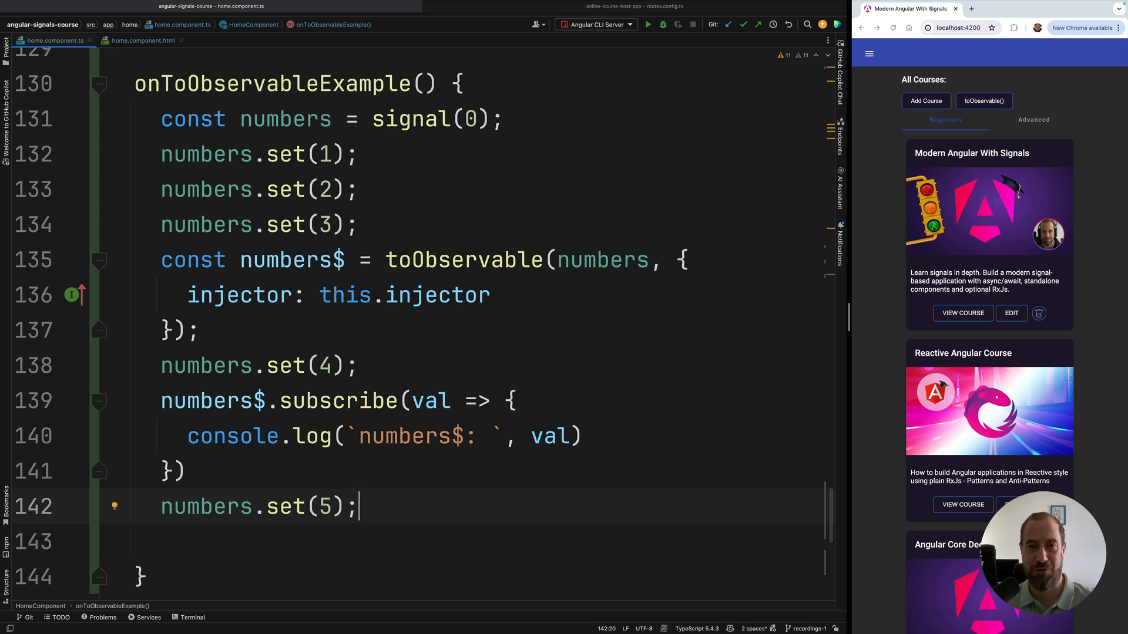
{"action": "left_click", "coordinate": [386, 154]}
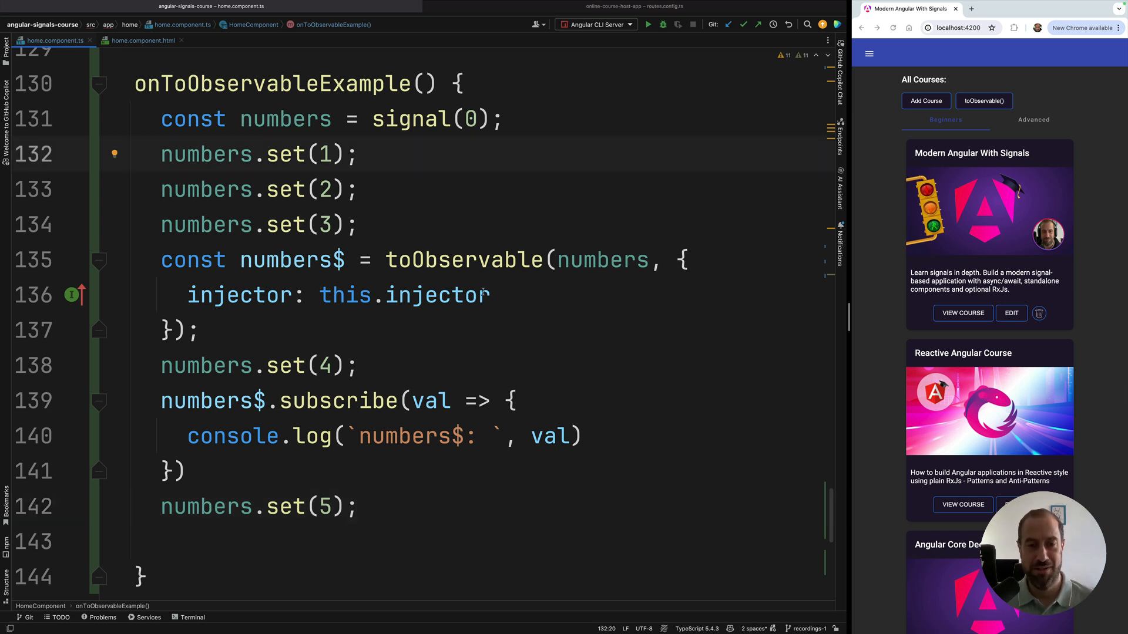
Highlight the numbers.set(1) through set(4) lines while explaining, then clear the selection
{"action": "double_click", "coordinate": [464, 259]}
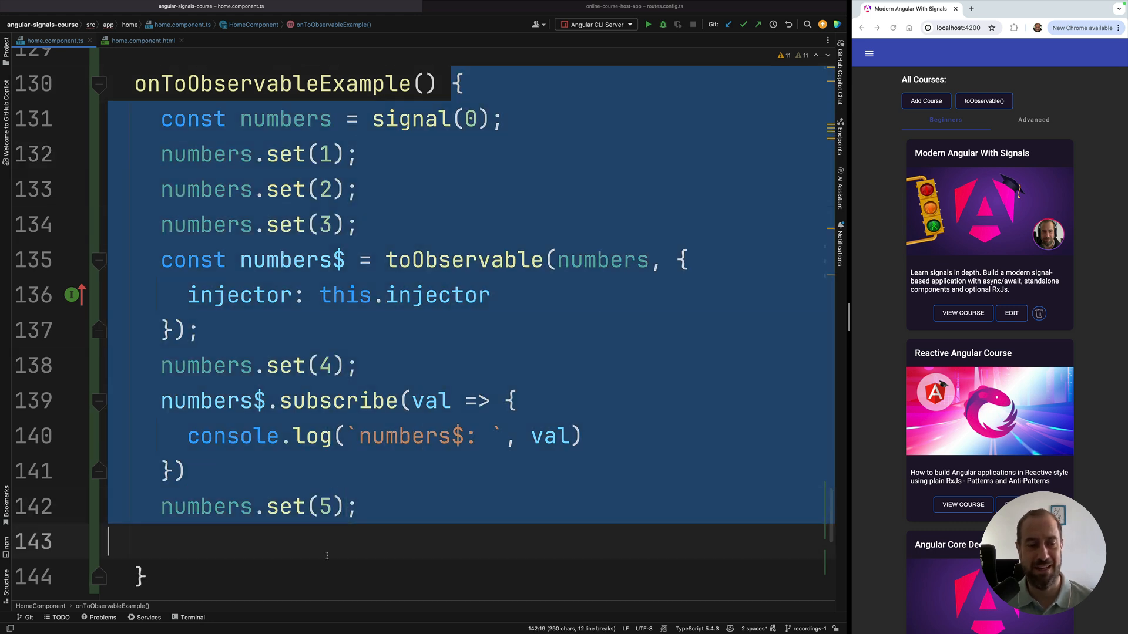
{"action": "left_click", "coordinate": [357, 153]}
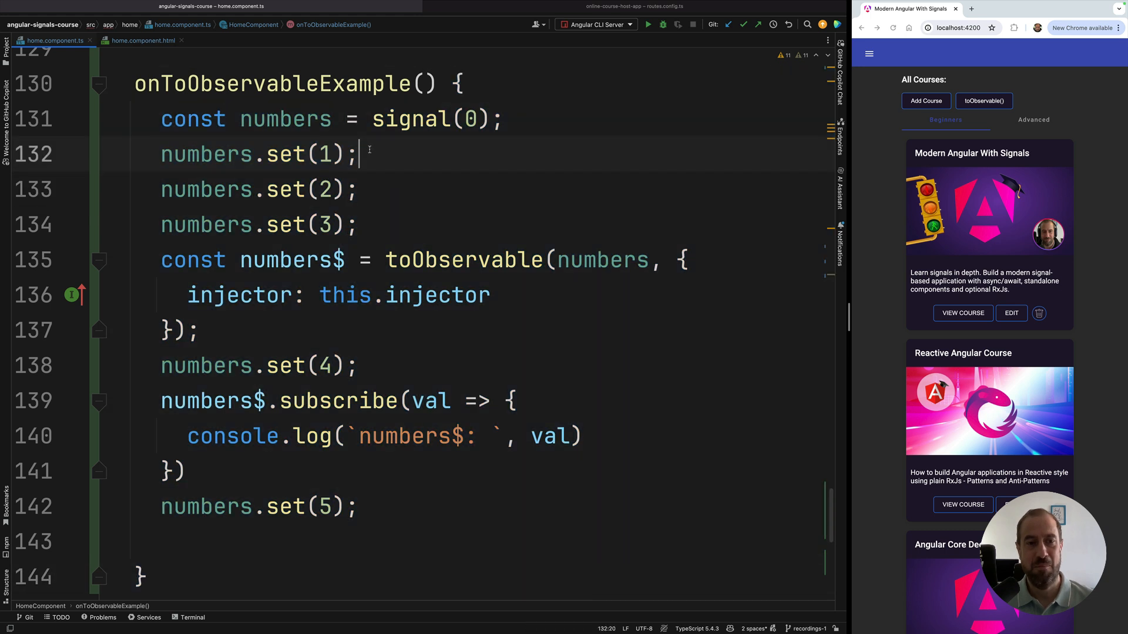
{"action": "triple_click", "coordinate": [257, 154]}
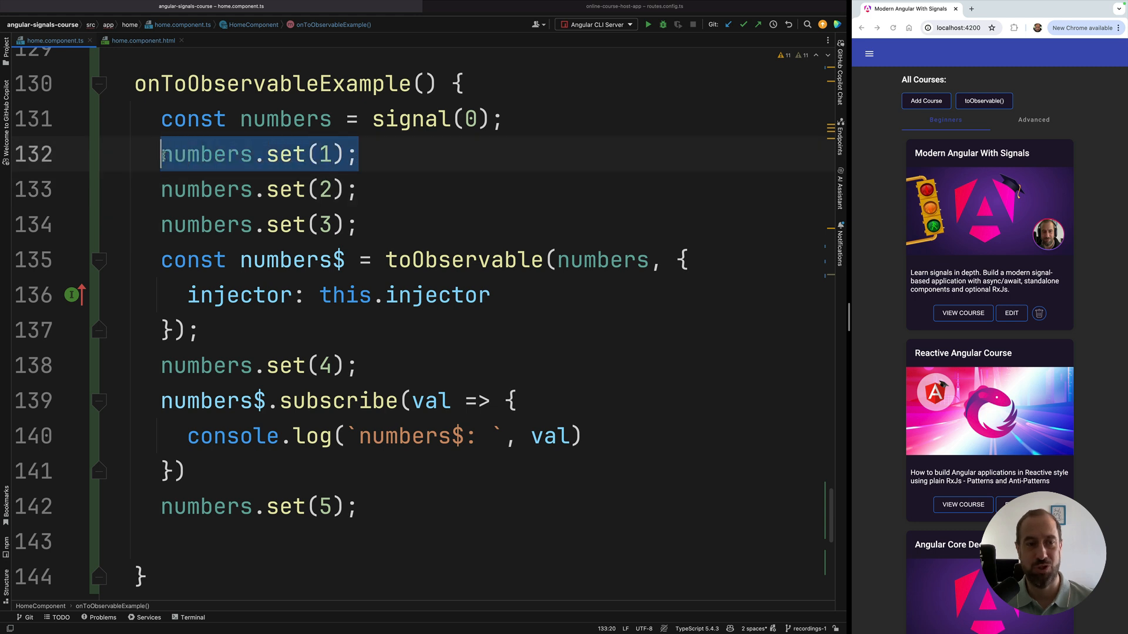
{"action": "left_click", "coordinate": [416, 190]}
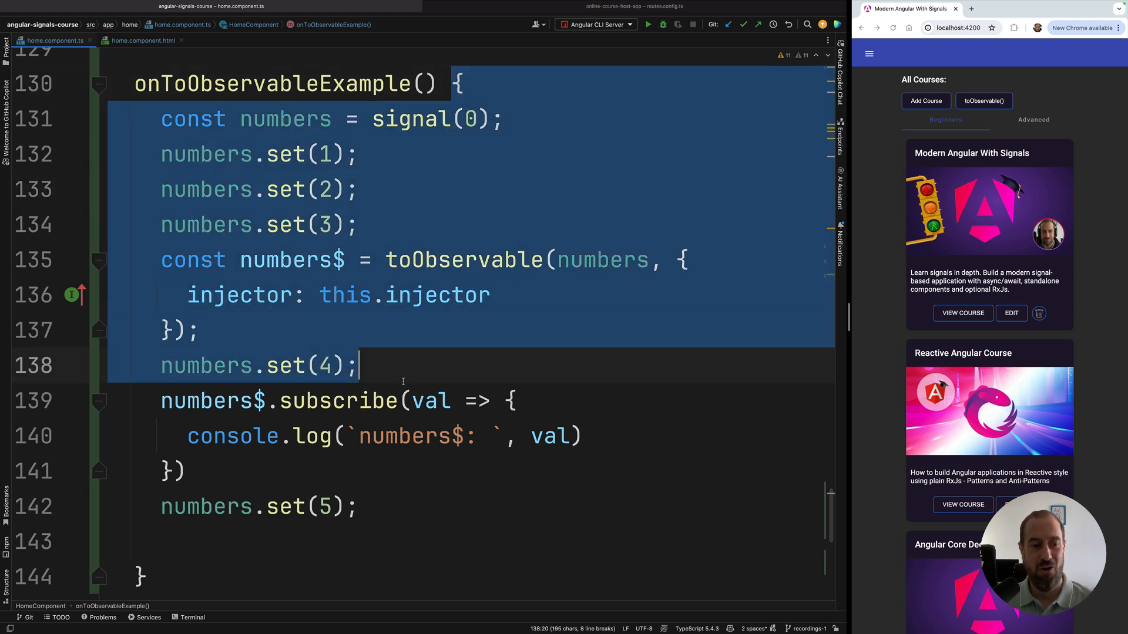
{"action": "left_click", "coordinate": [312, 541]}
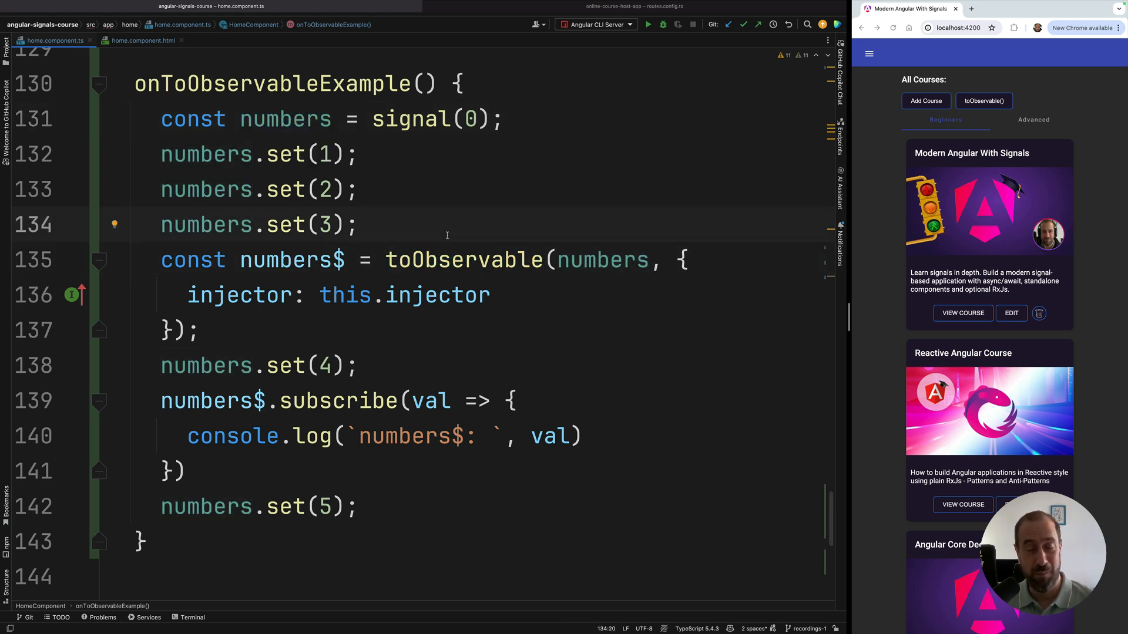
{"action": "left_click", "coordinate": [358, 365]}
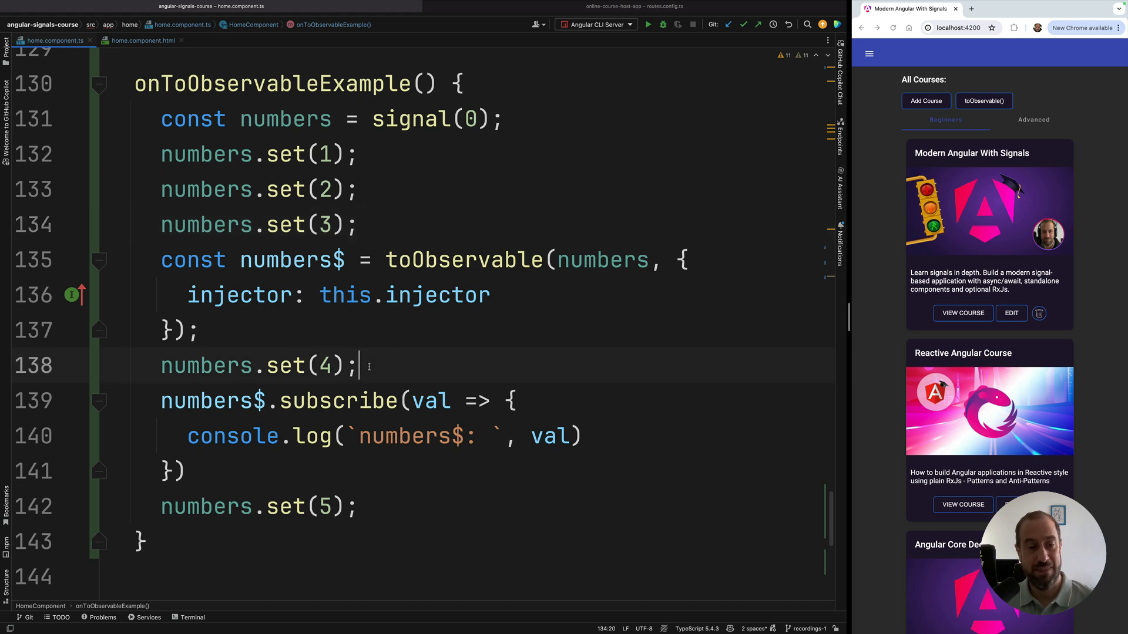
{"action": "triple_click", "coordinate": [258, 365]}
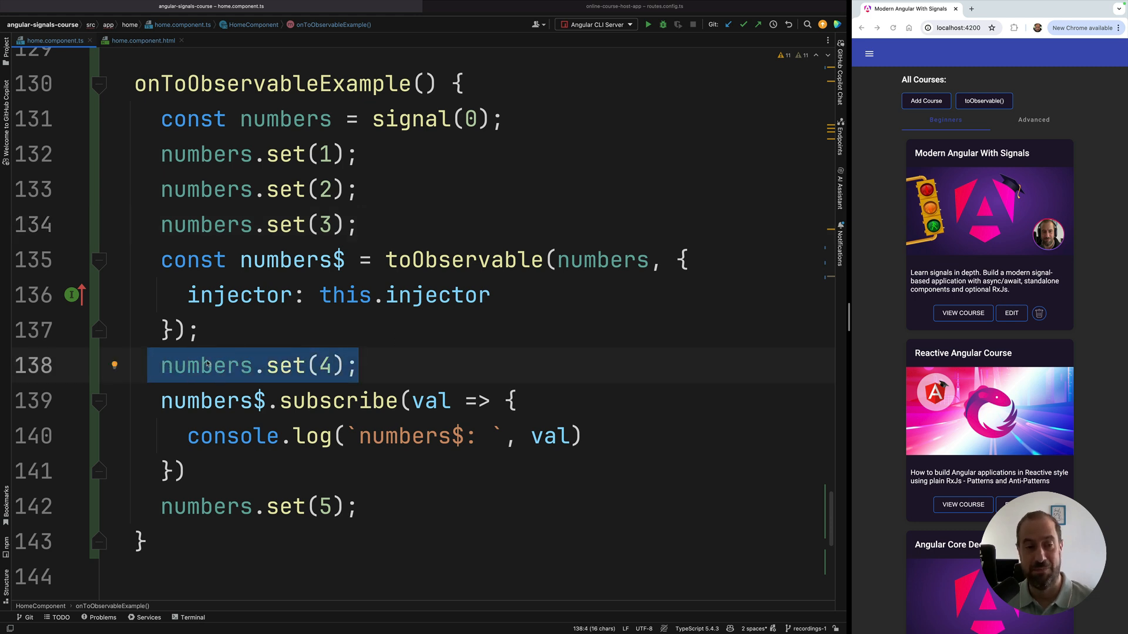
{"action": "left_click", "coordinate": [352, 329]}
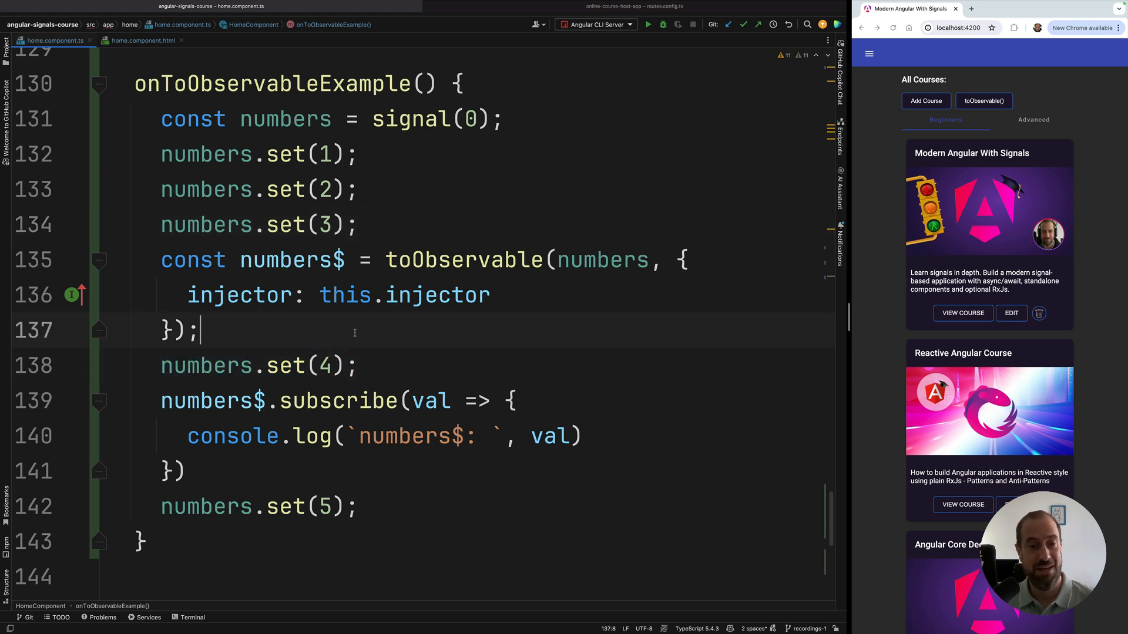
{"action": "double_click", "coordinate": [464, 260]}
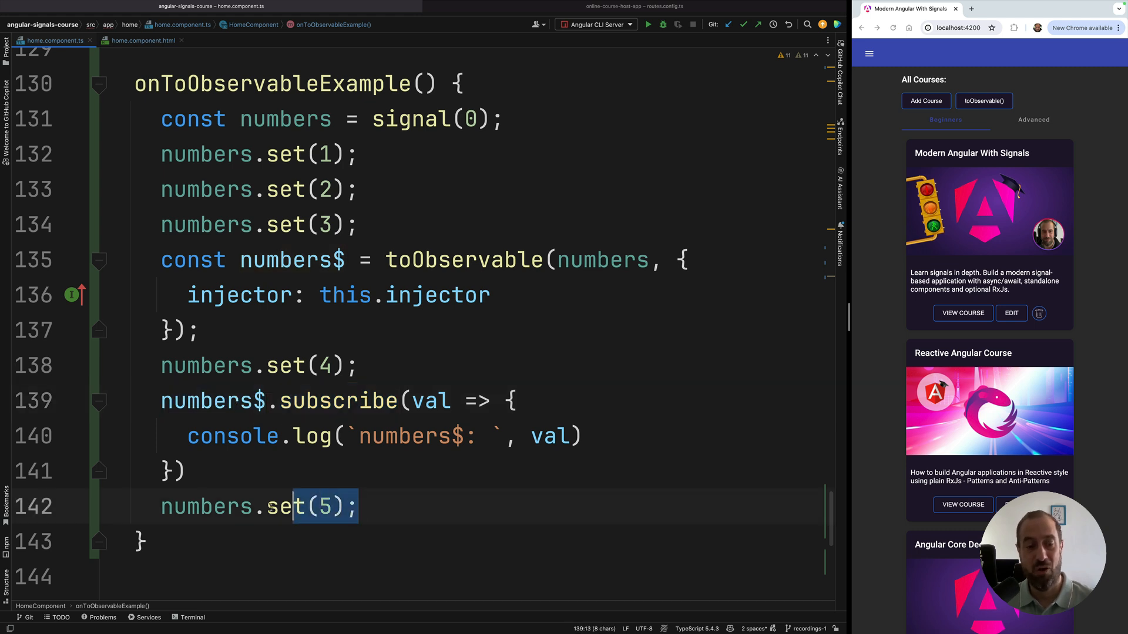
{"action": "left_click", "coordinate": [244, 471]}
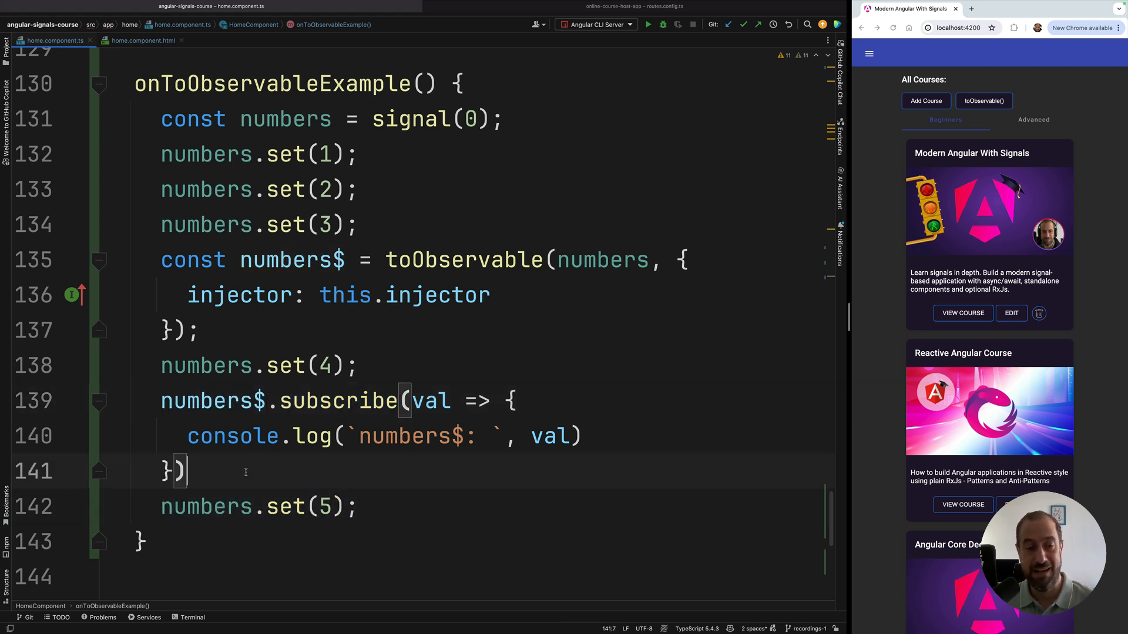
{"action": "double_click", "coordinate": [465, 260]}
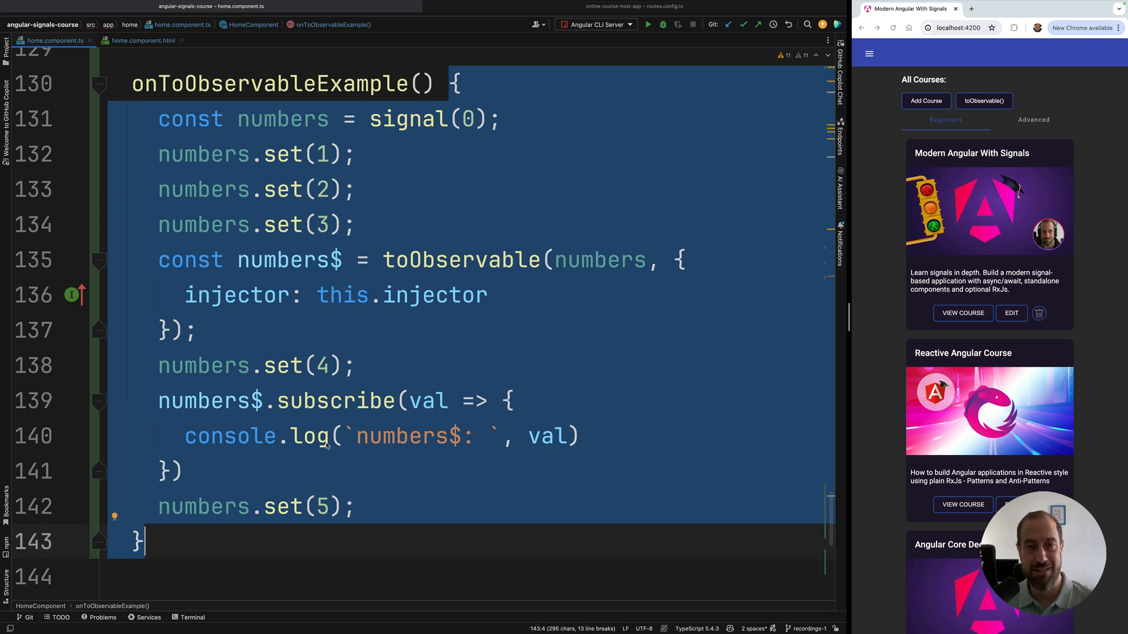
{"action": "left_click", "coordinate": [467, 224]}
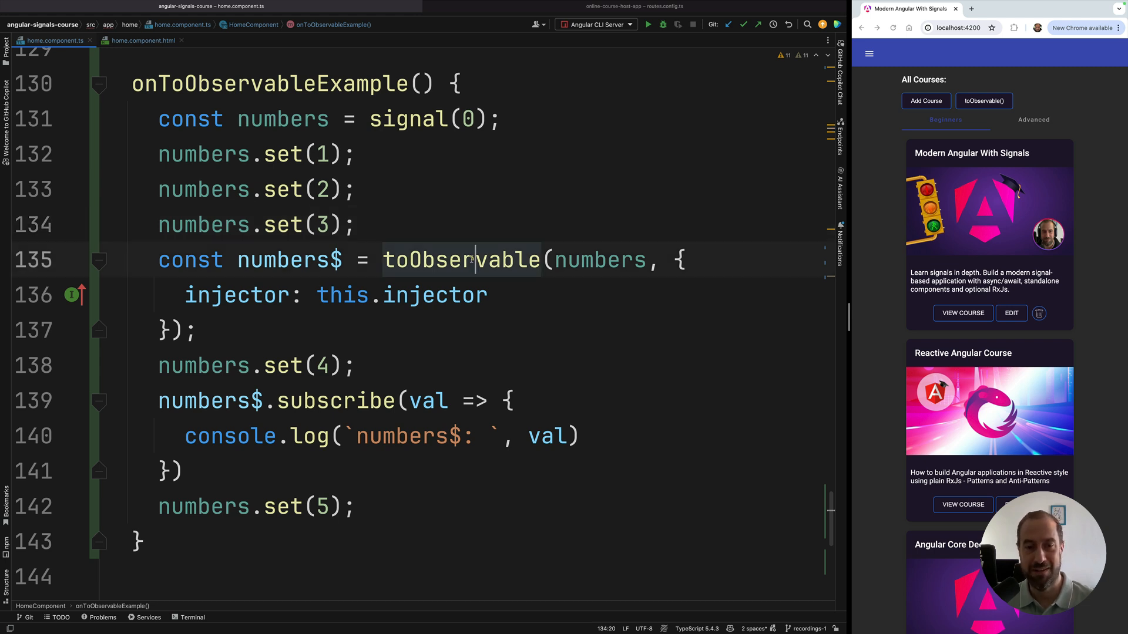
{"action": "double_click", "coordinate": [460, 259]}
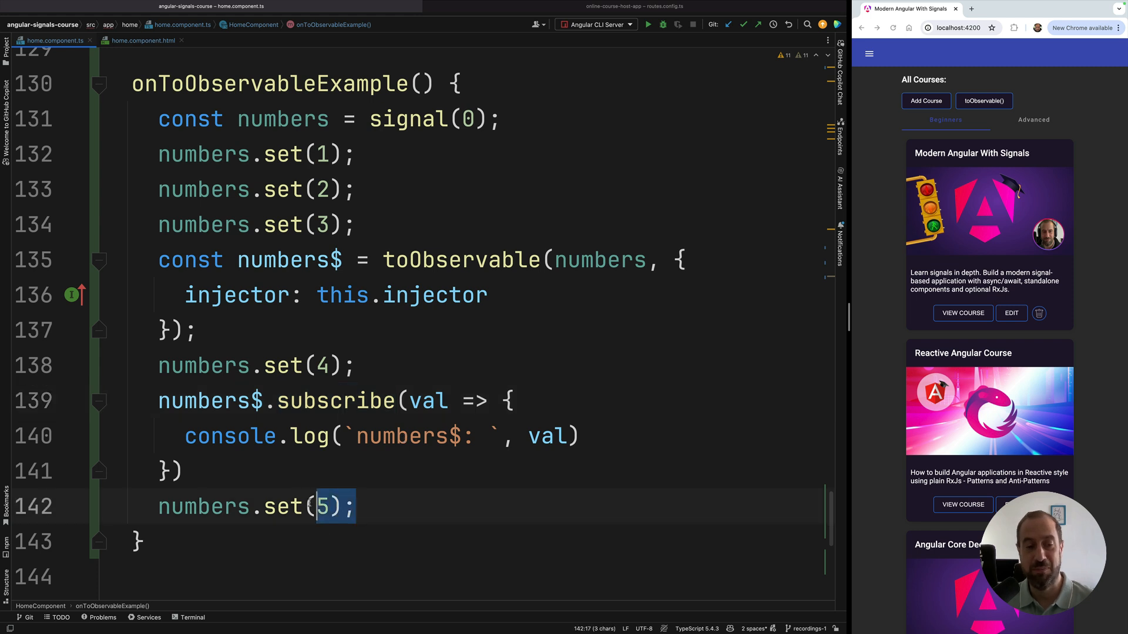
{"action": "left_click", "coordinate": [295, 472]}
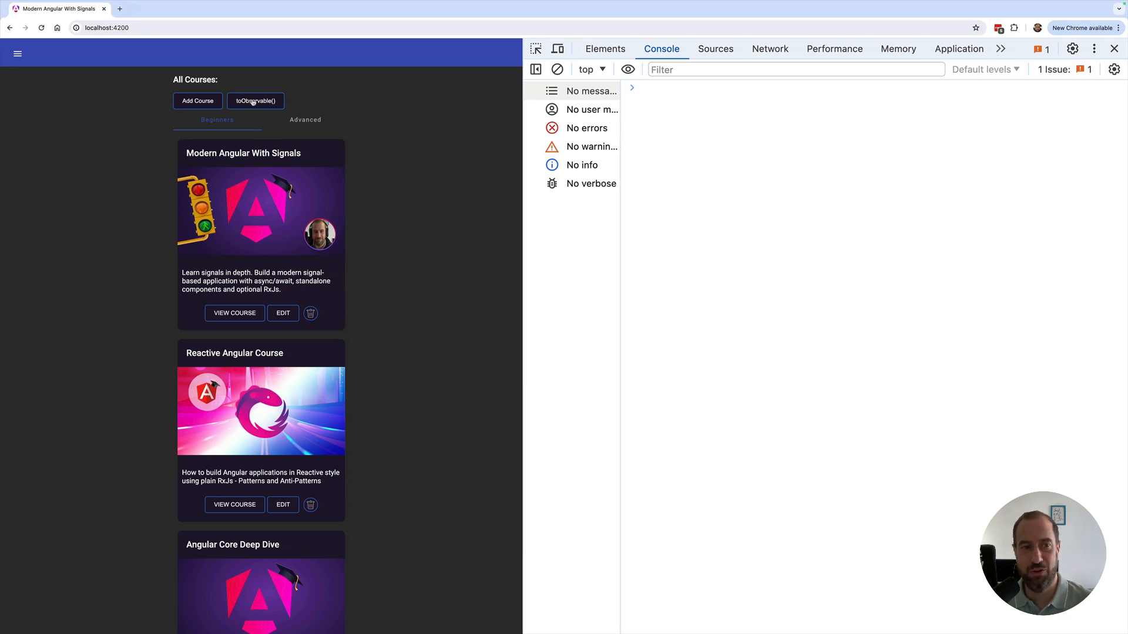
Run the toObservable() example so the console logs only numbers$: 5
{"action": "left_click", "coordinate": [255, 101]}
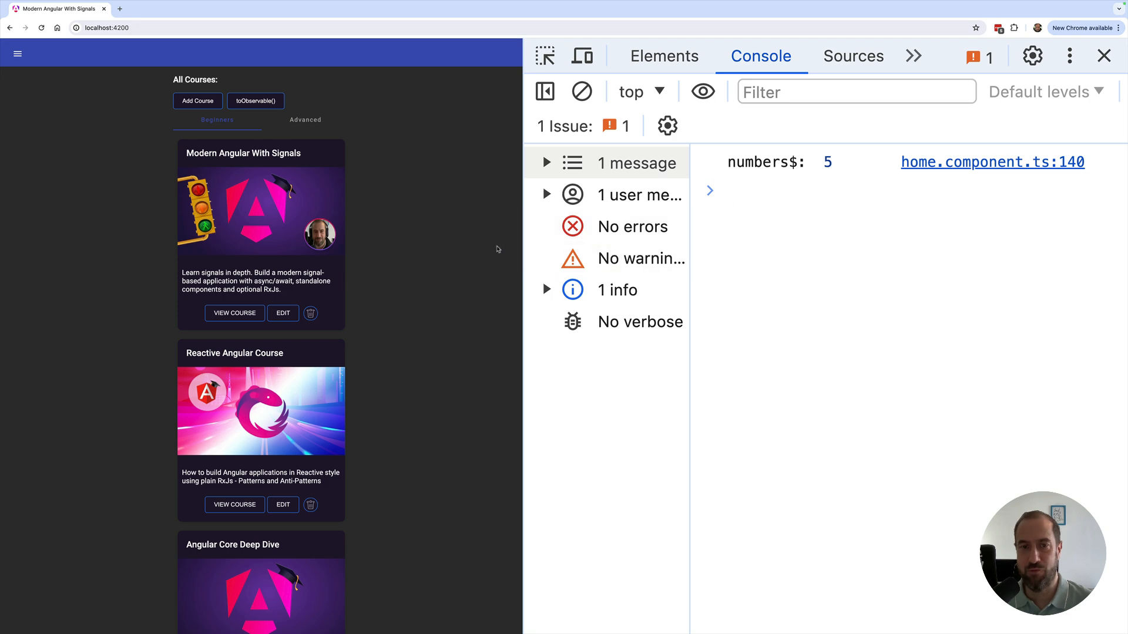
{"action": "mouse_move", "coordinate": [489, 249]}
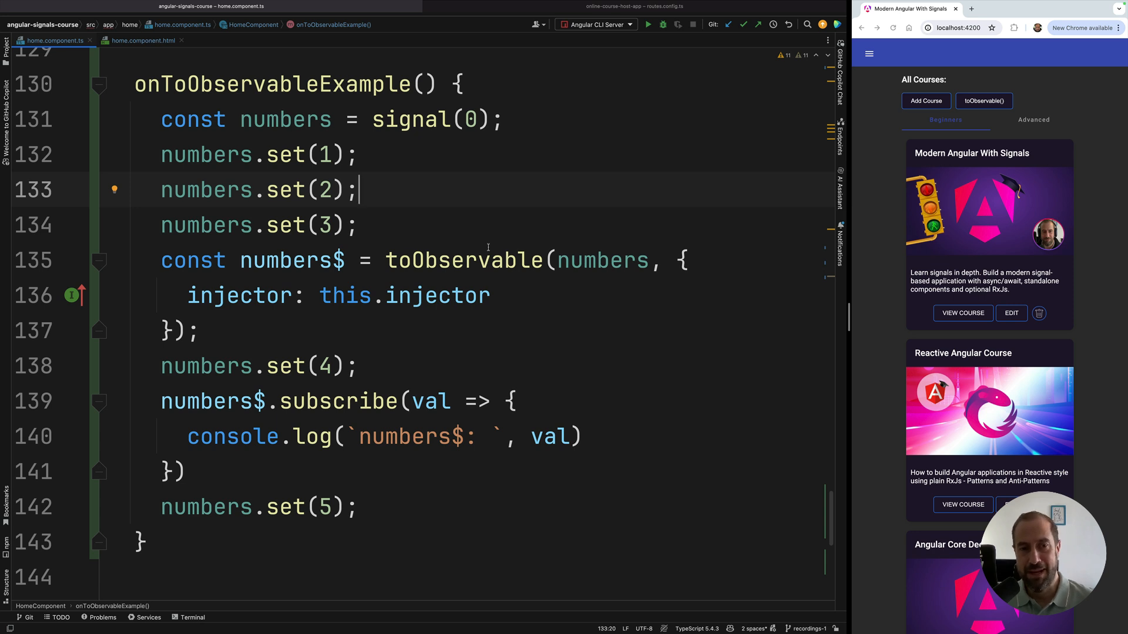
{"action": "left_click_drag", "start_coordinate": [161, 155], "coordinate": [355, 226]}
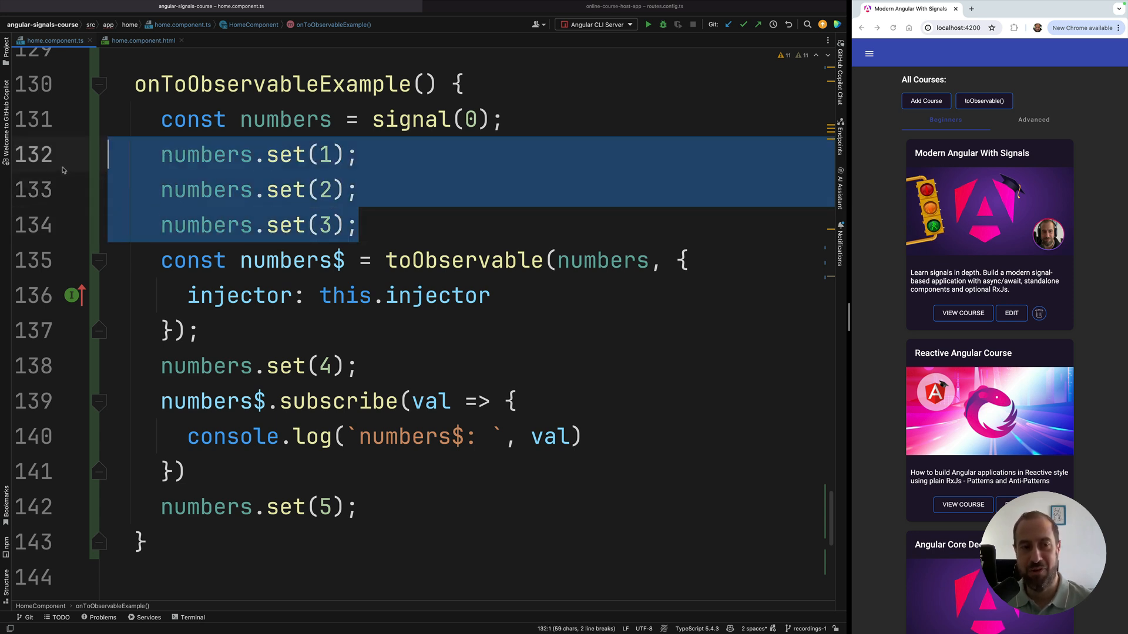
{"action": "left_click", "coordinate": [470, 197]}
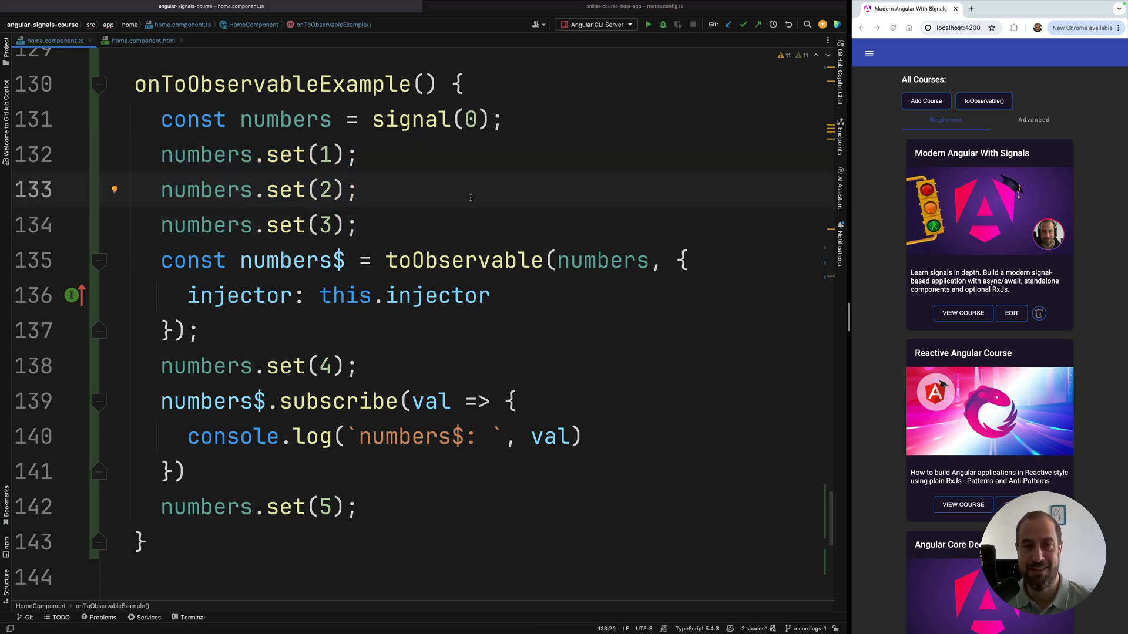
{"action": "left_click", "coordinate": [358, 189]}
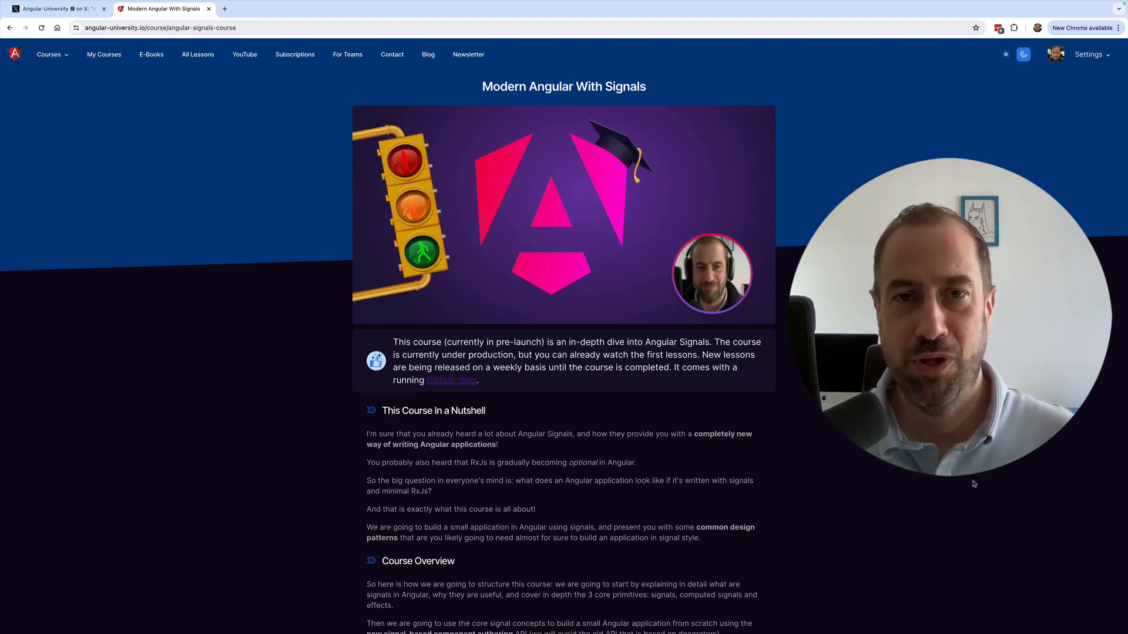
{"action": "mouse_move", "coordinate": [474, 89]}
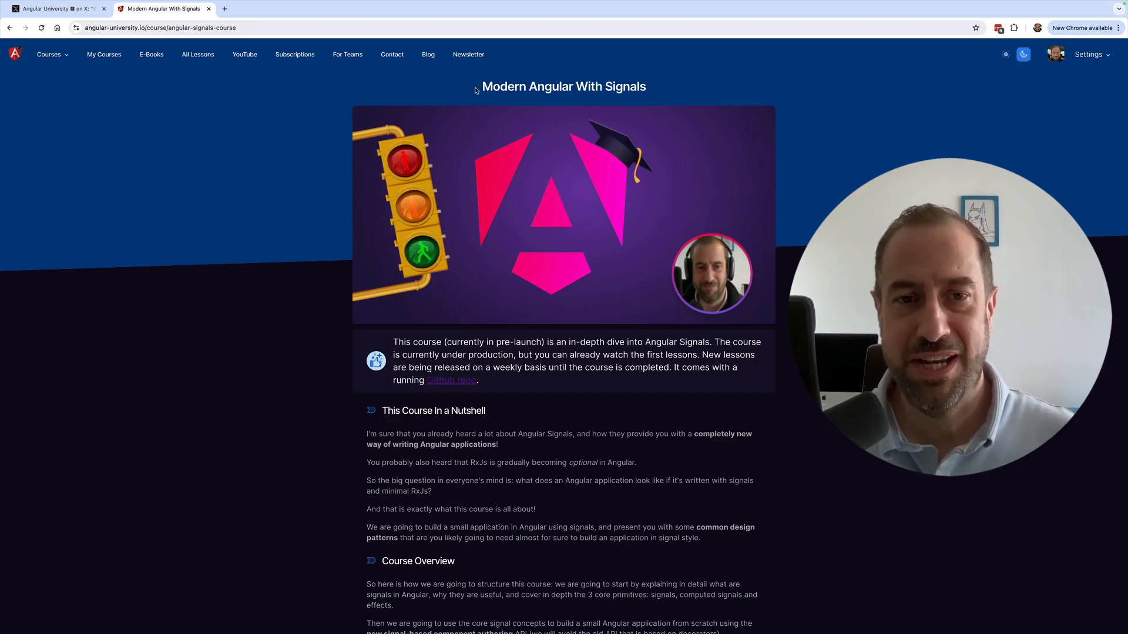
Select the Modern Angular With Signals course title on its Angular University page
{"action": "triple_click", "coordinate": [563, 86]}
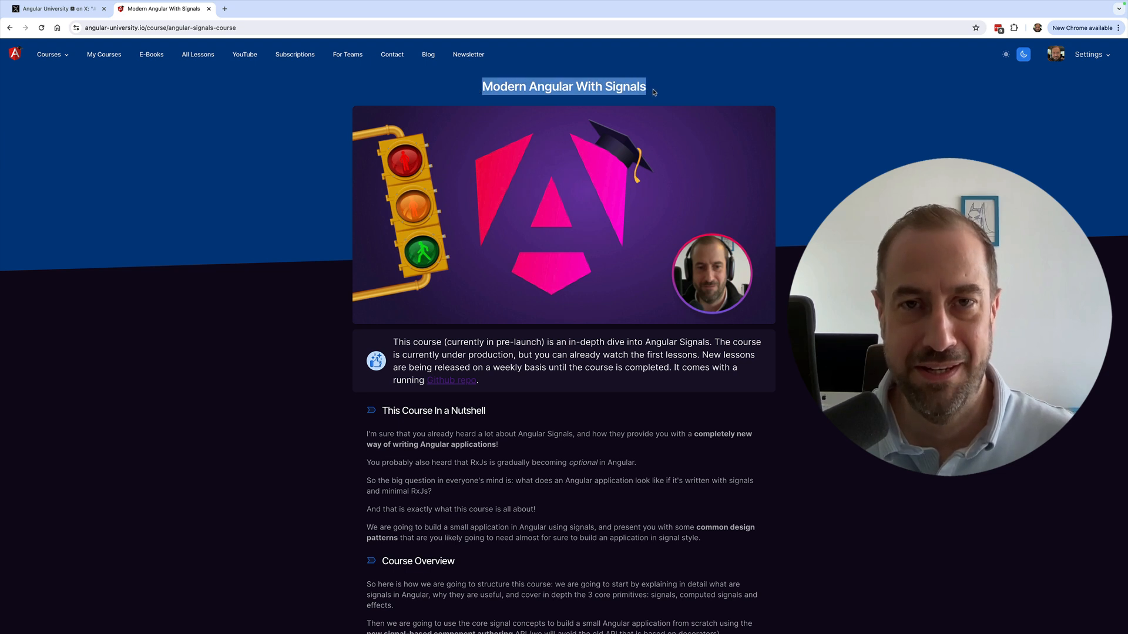